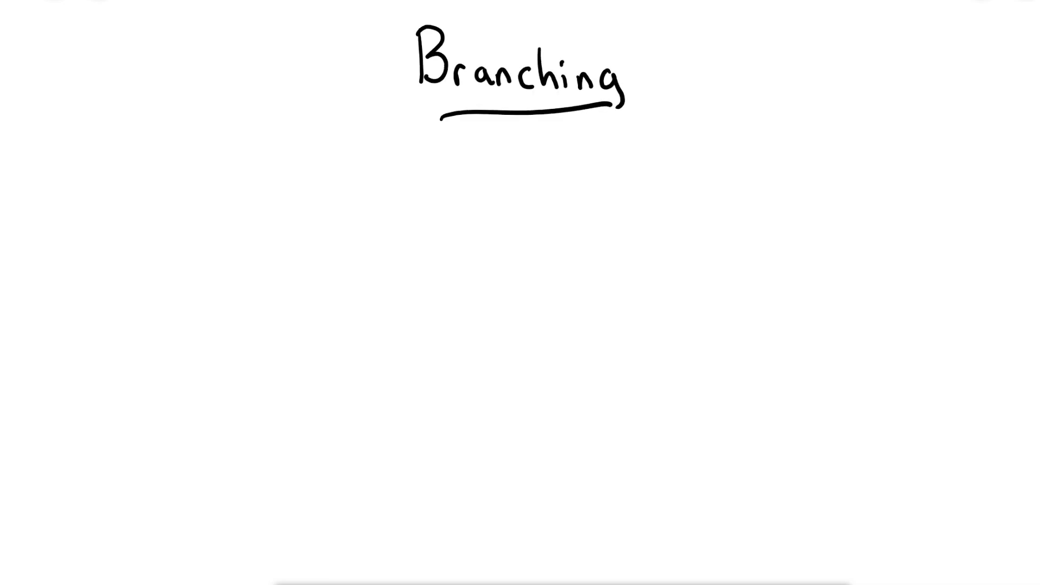
# Download the 64-bit Git 2.30.0 Windows installer from the git-scm.com downloads page
pyautogui.write('Master')
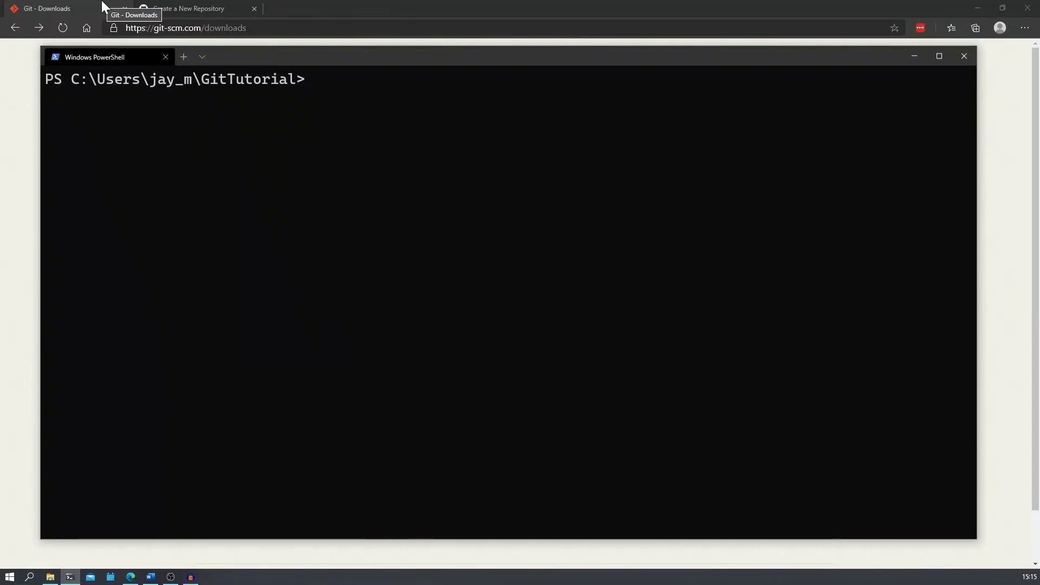
pyautogui.click(963, 56)
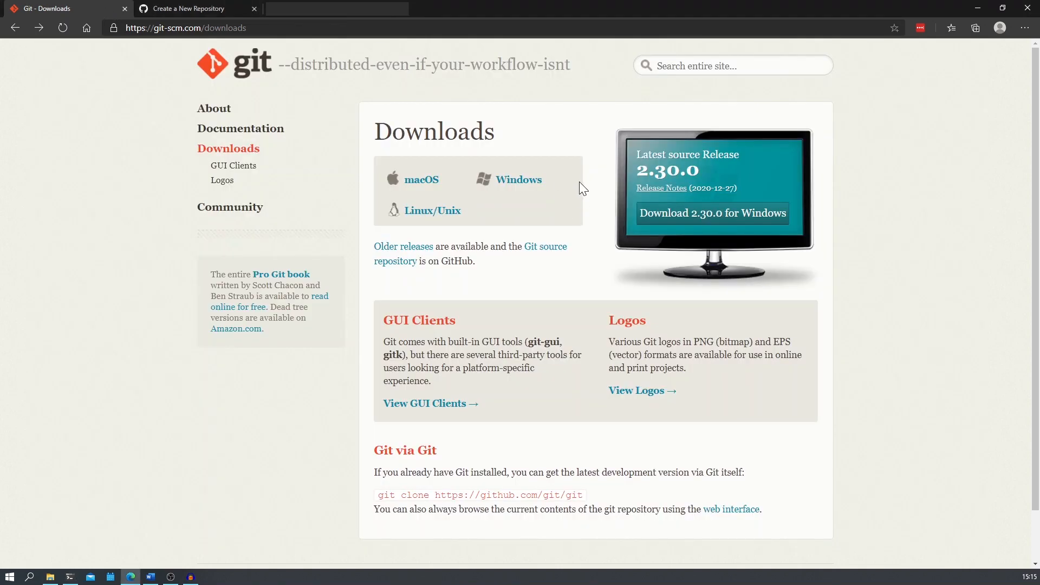
pyautogui.moveTo(317, 375)
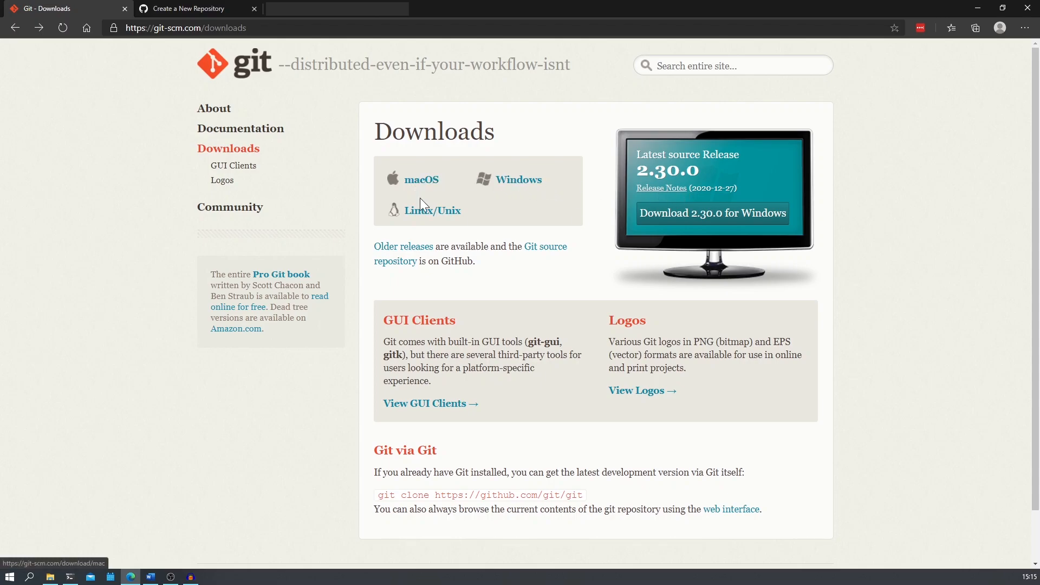
pyautogui.moveTo(517, 179)
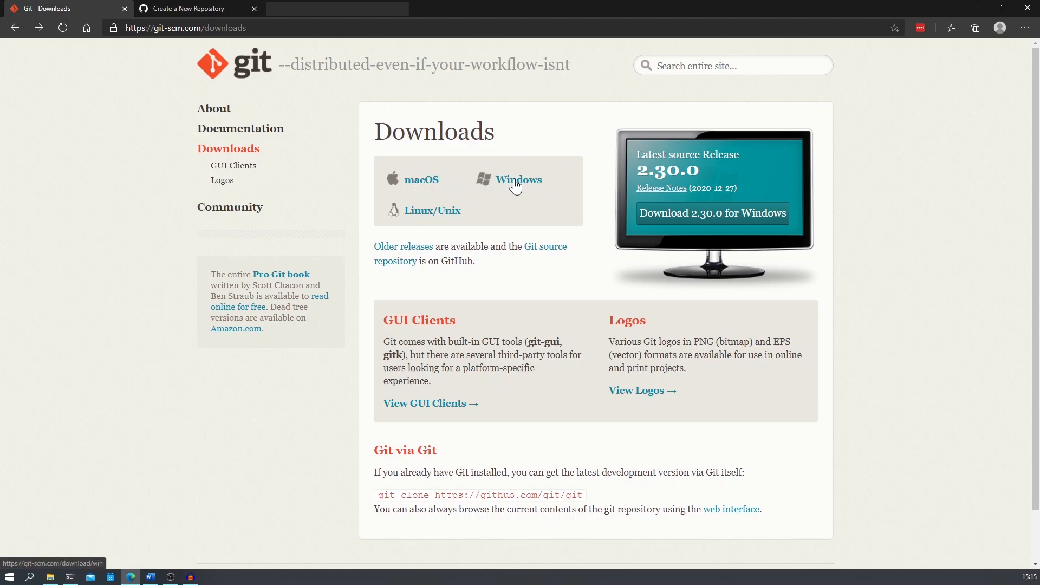
pyautogui.click(518, 180)
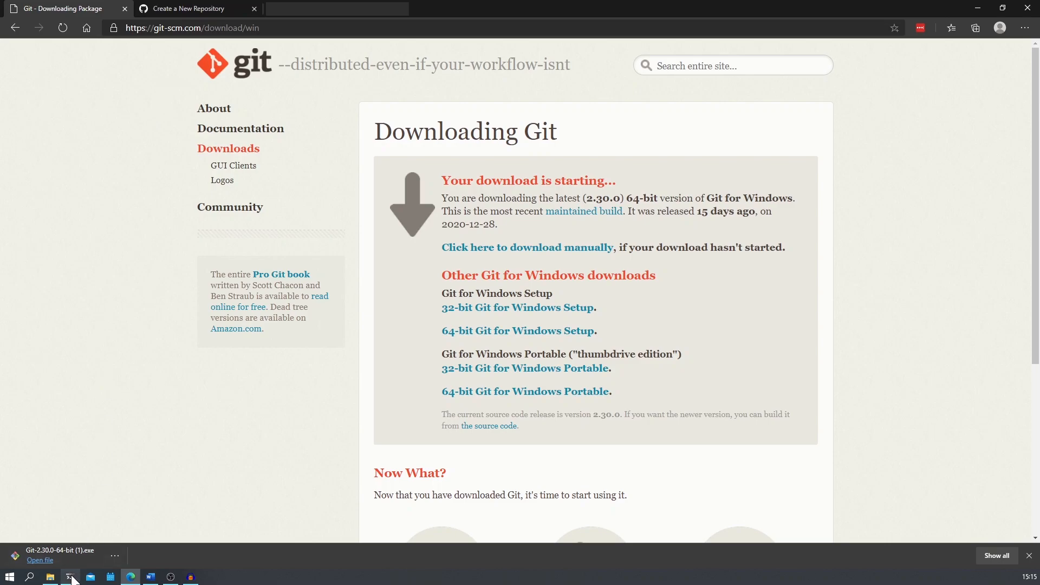
pyautogui.click(69, 576)
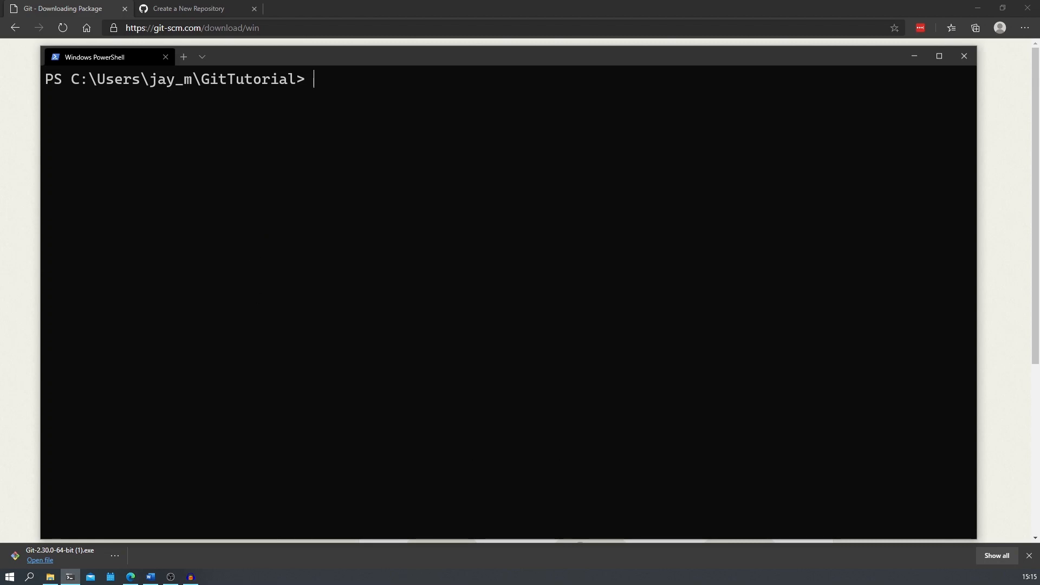
pyautogui.moveTo(432, 244)
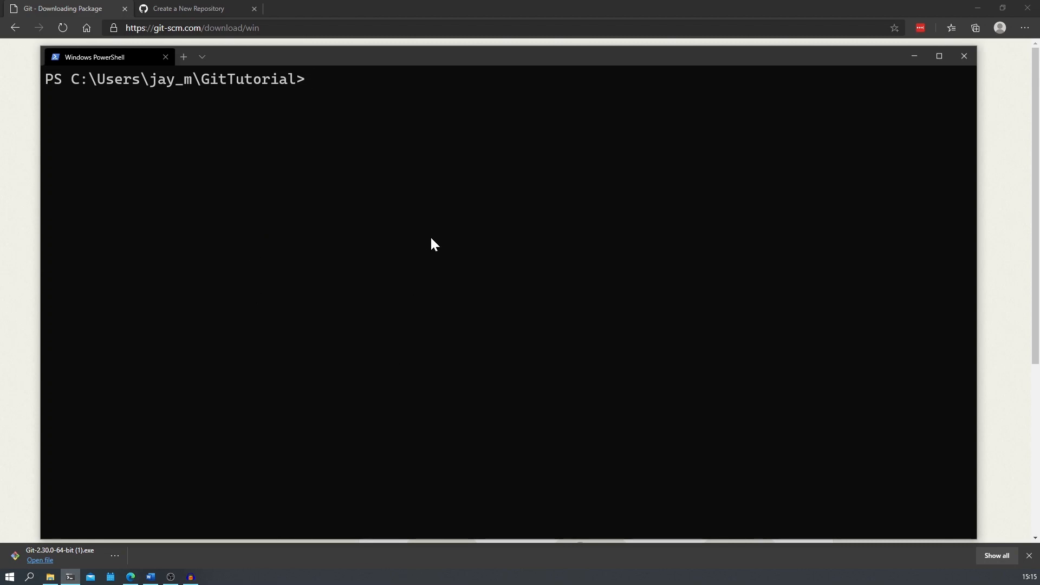
pyautogui.write('g')
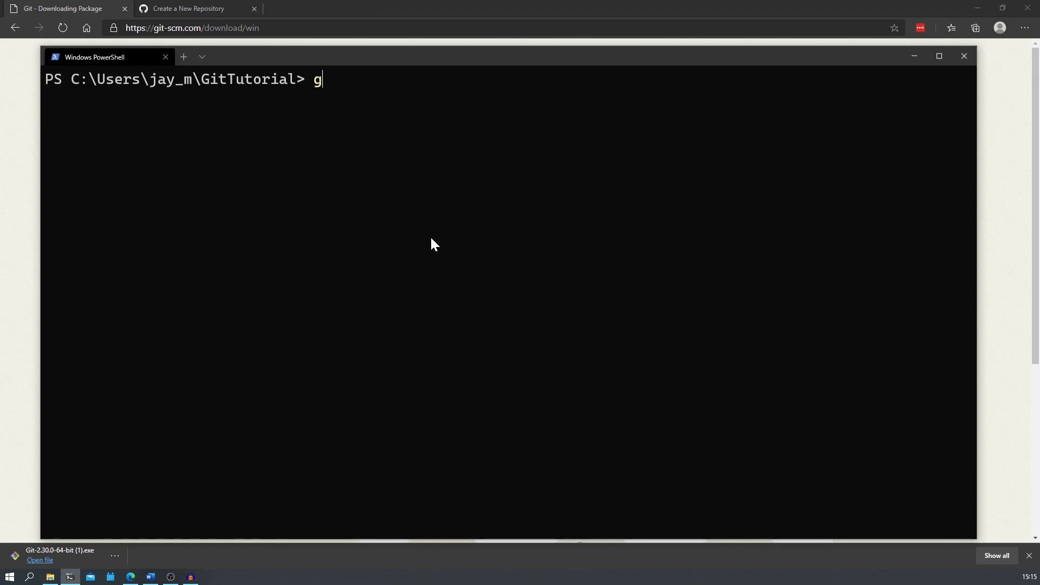
pyautogui.write('it config --')
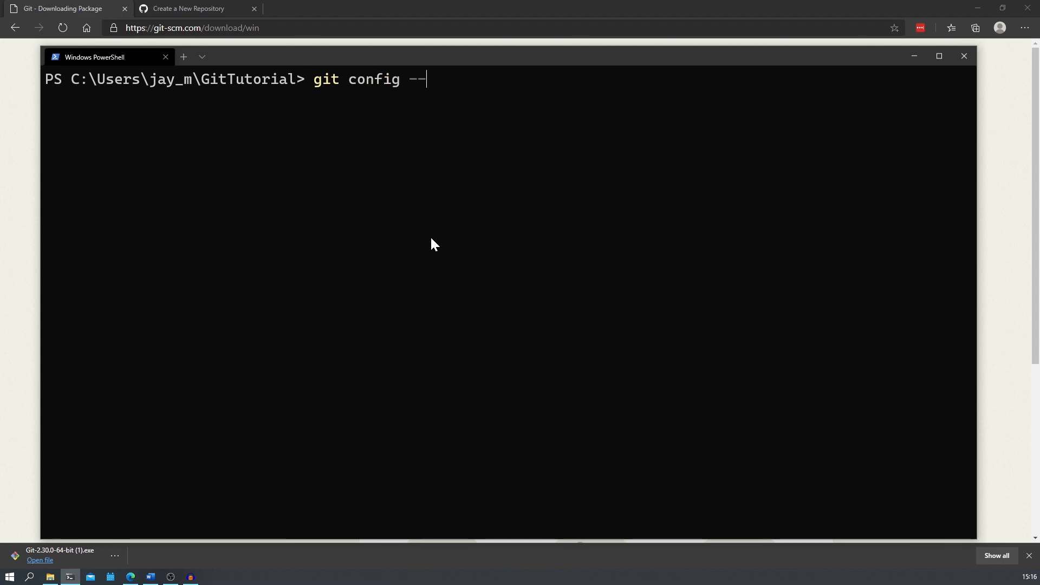
pyautogui.write('global user.nam')
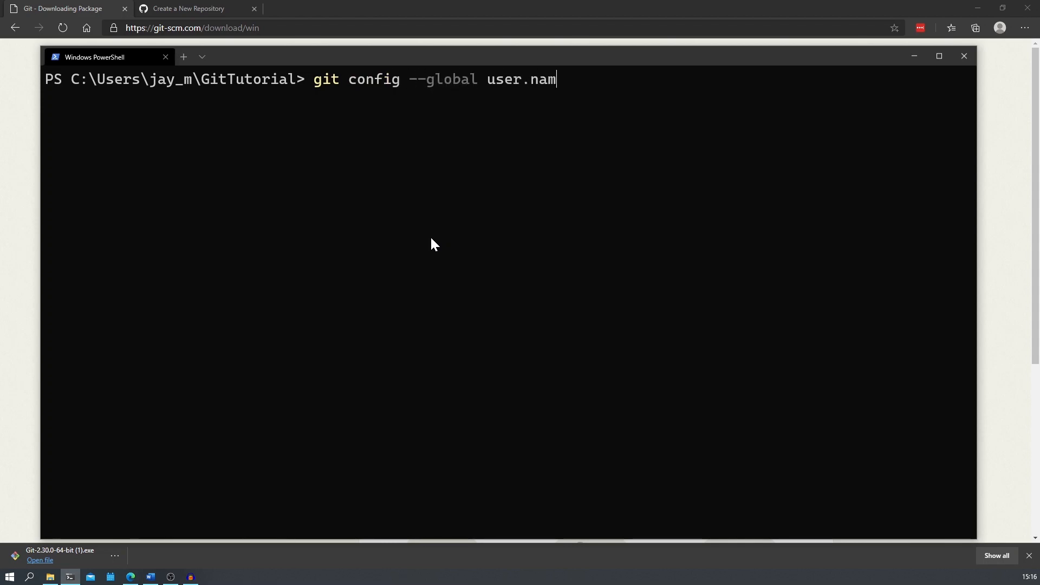
pyautogui.write('e "Y')
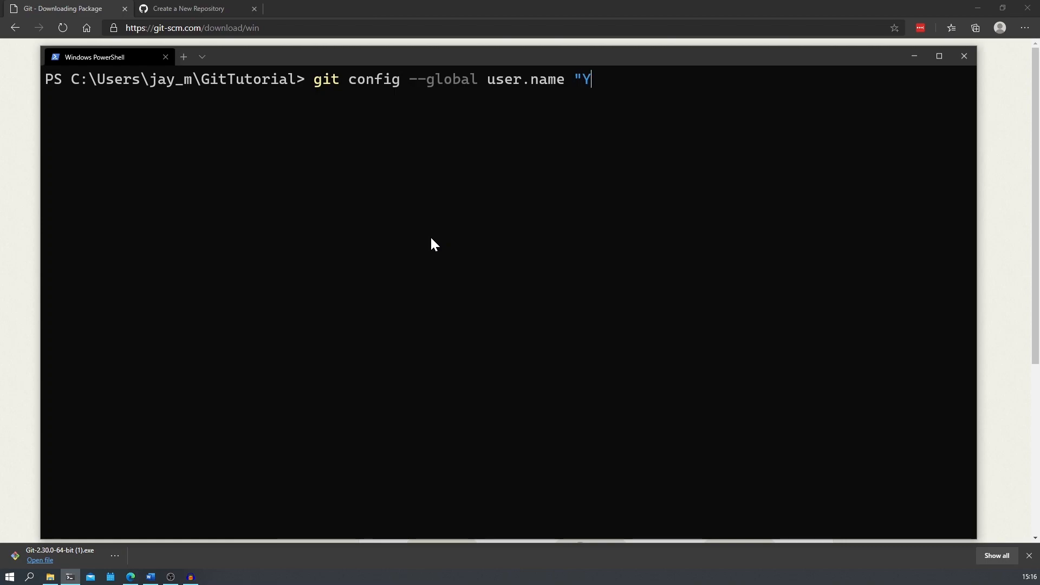
pyautogui.write('our Name"')
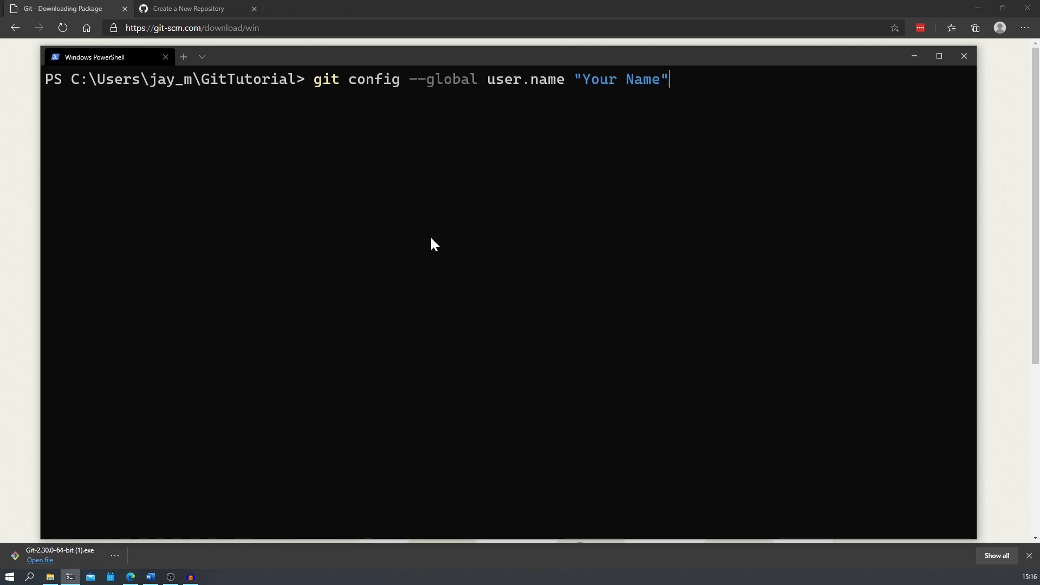
pyautogui.press('Backspace')
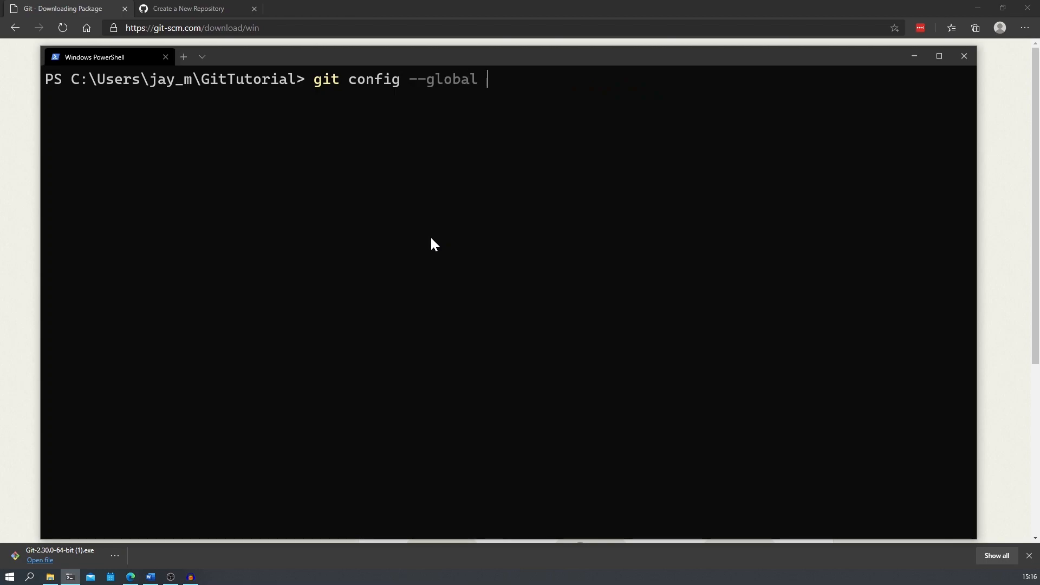
pyautogui.write('user.e')
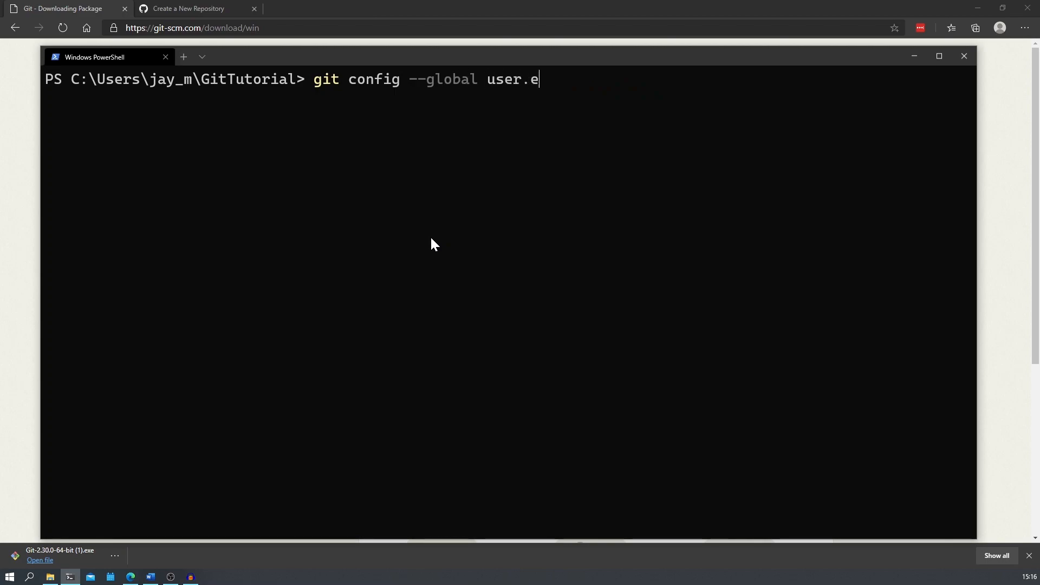
pyautogui.write('mail')
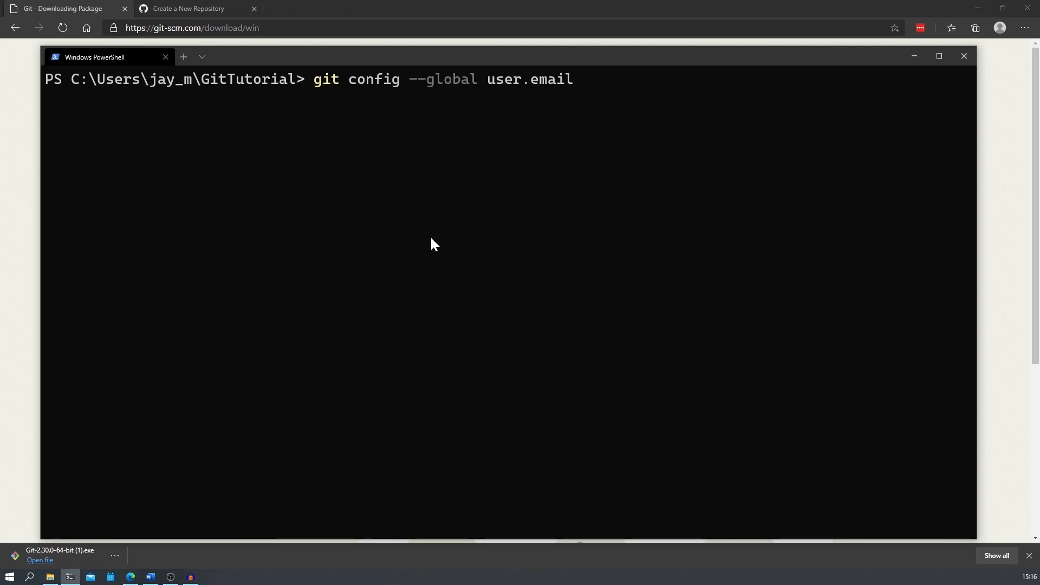
pyautogui.write('myemail')
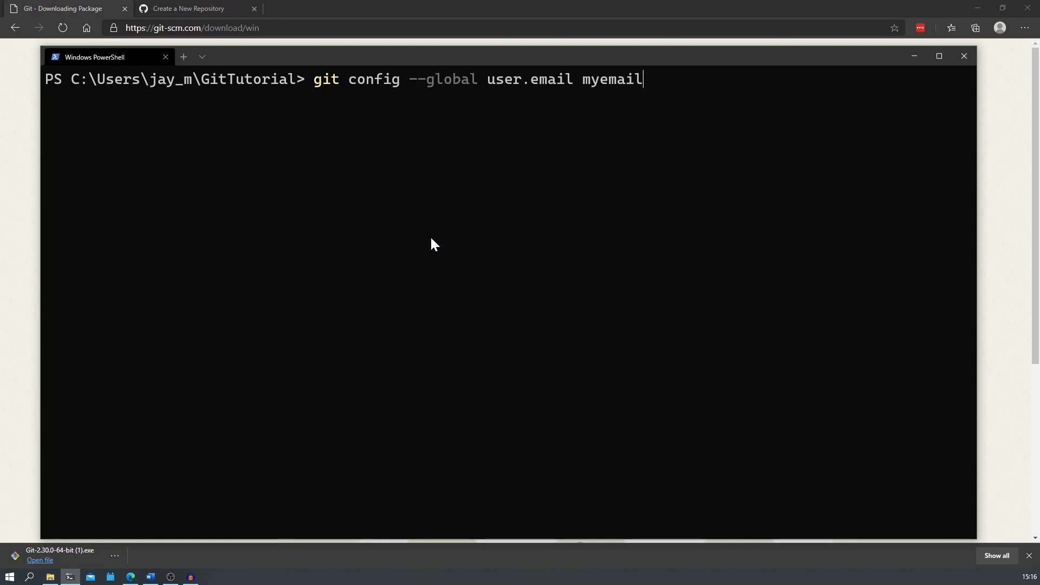
pyautogui.write('@g')
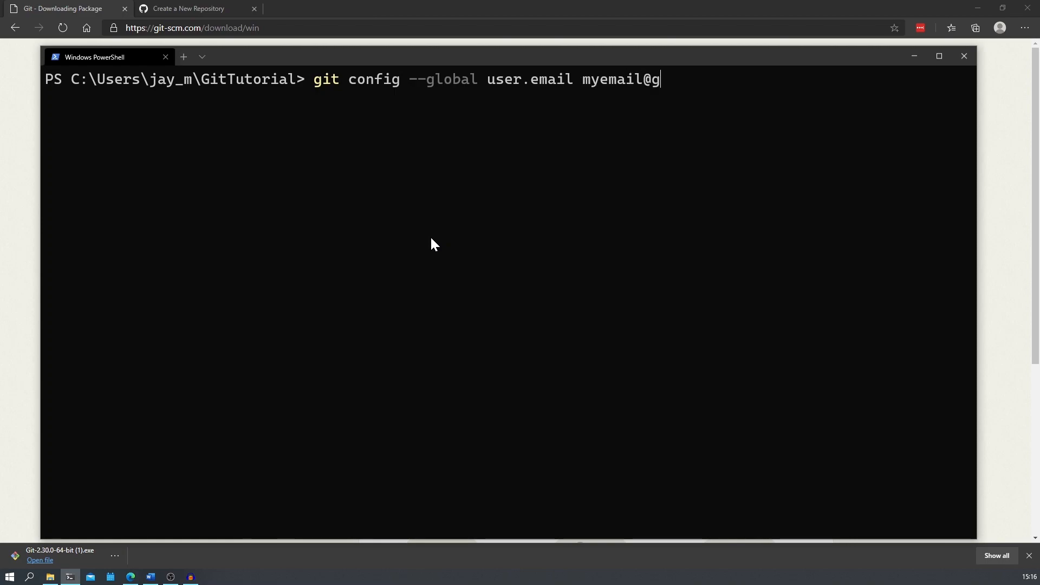
pyautogui.write('mail.co')
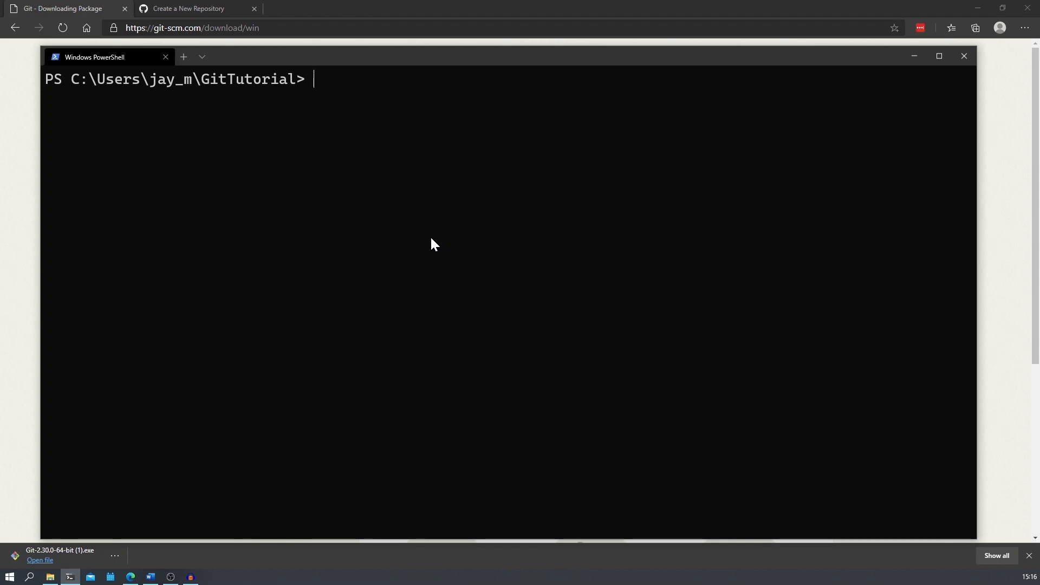
pyautogui.moveTo(212, 86)
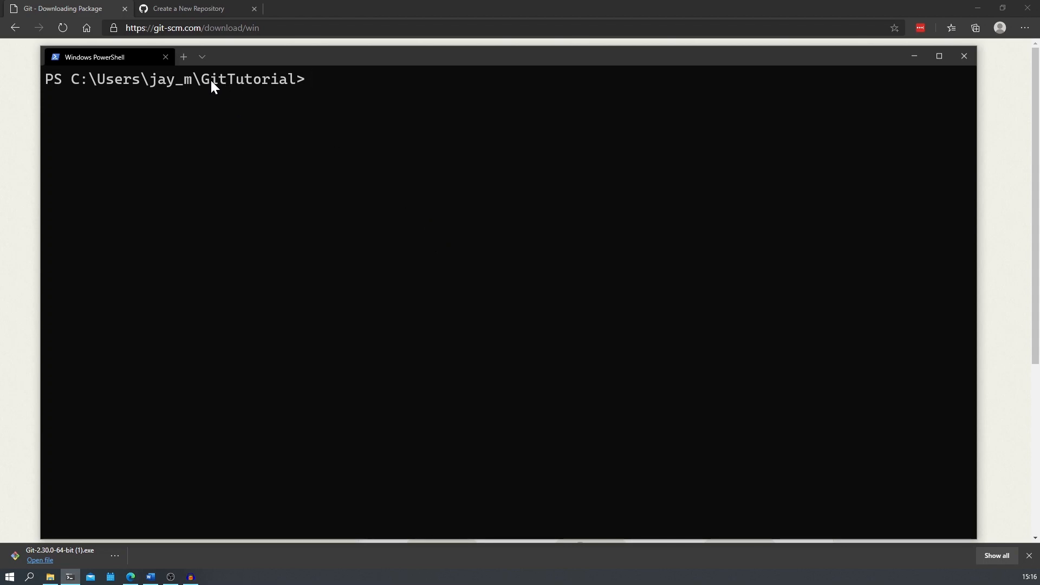
pyautogui.moveTo(355, 89)
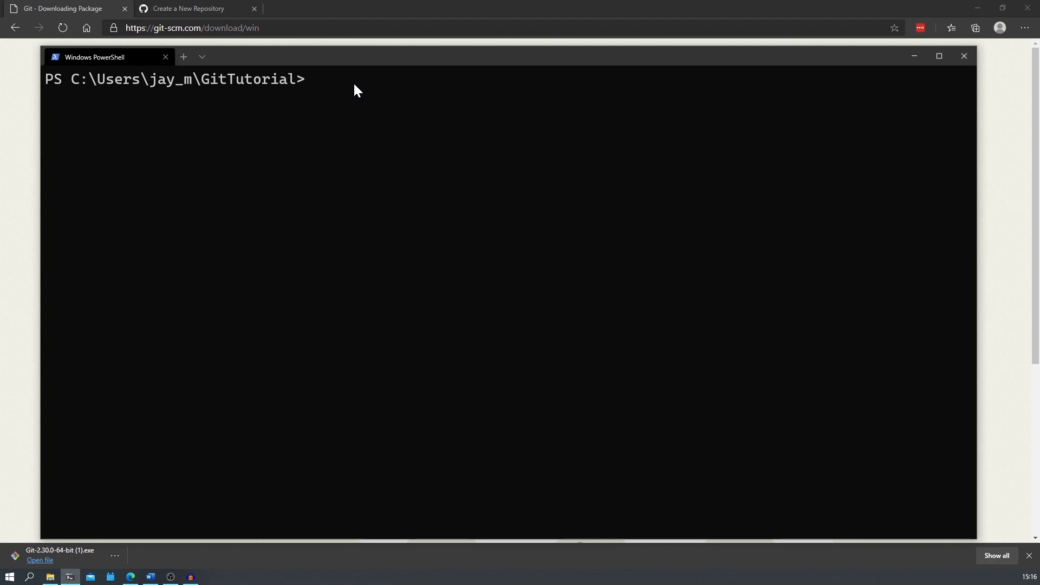
# Run git init to make GitTutorial an empty Git repository
pyautogui.click(312, 79)
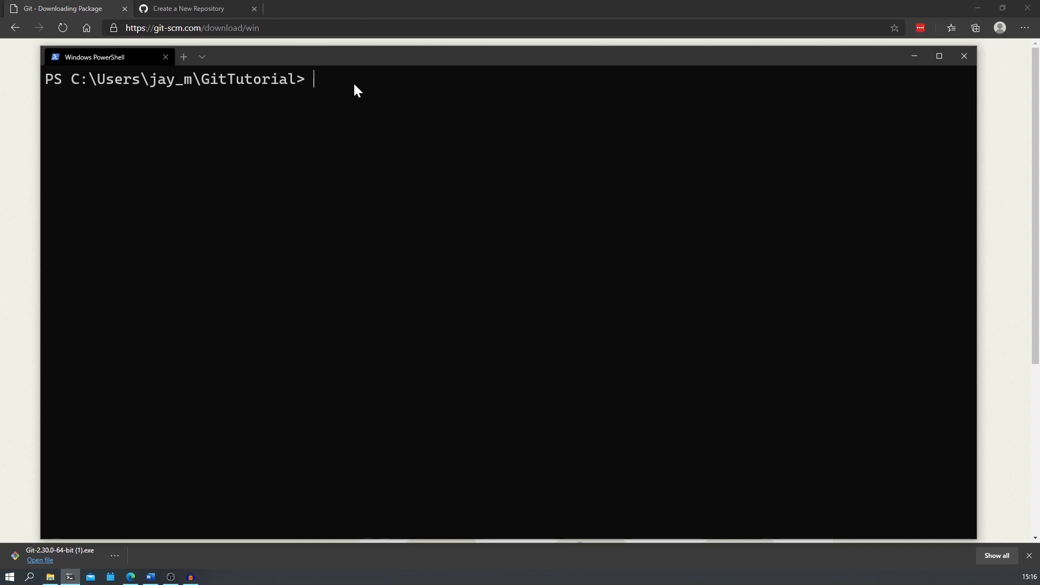
pyautogui.write('git init')
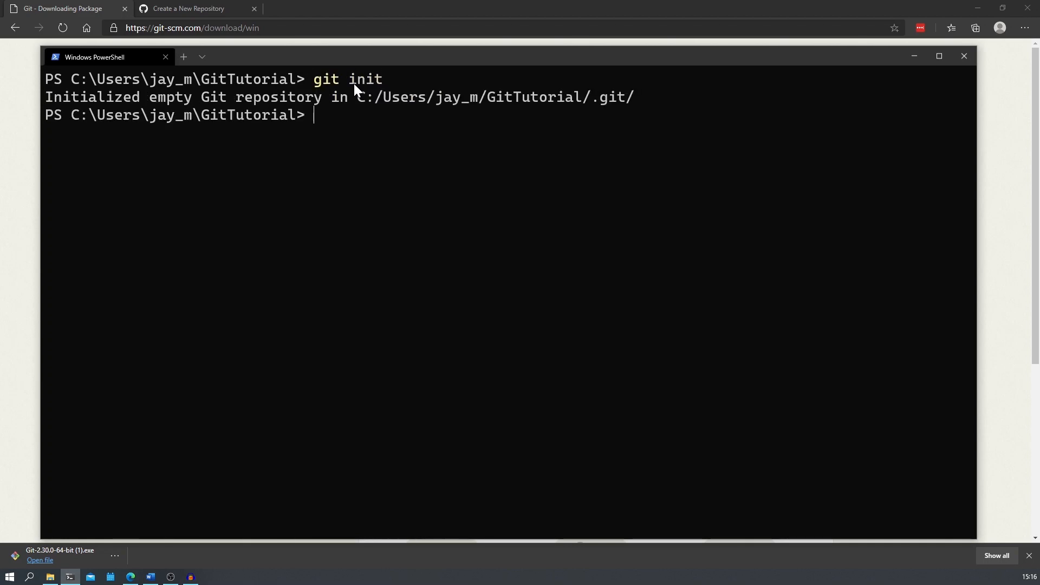
pyautogui.moveTo(623, 106)
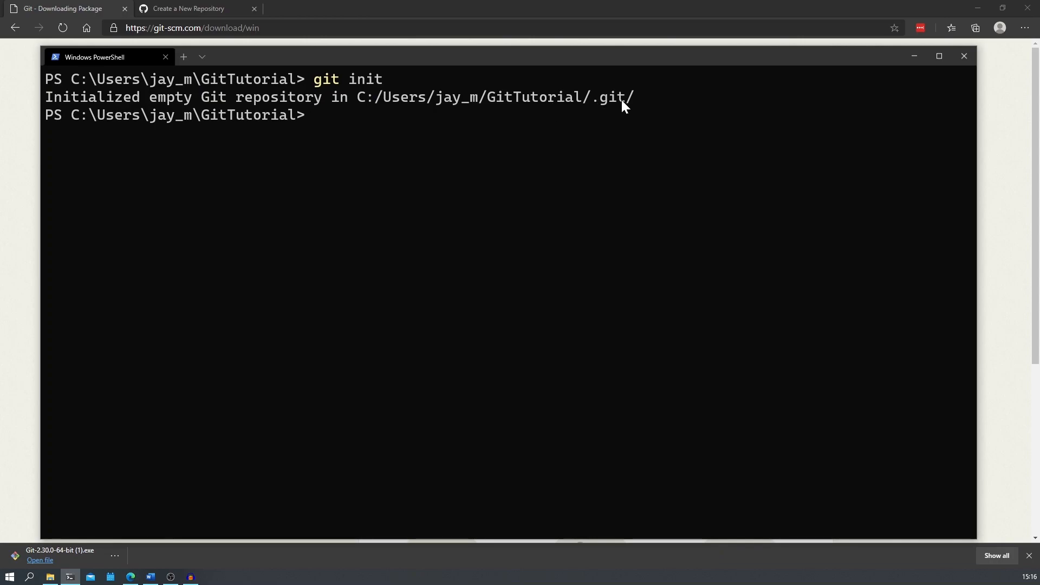
pyautogui.moveTo(599, 108)
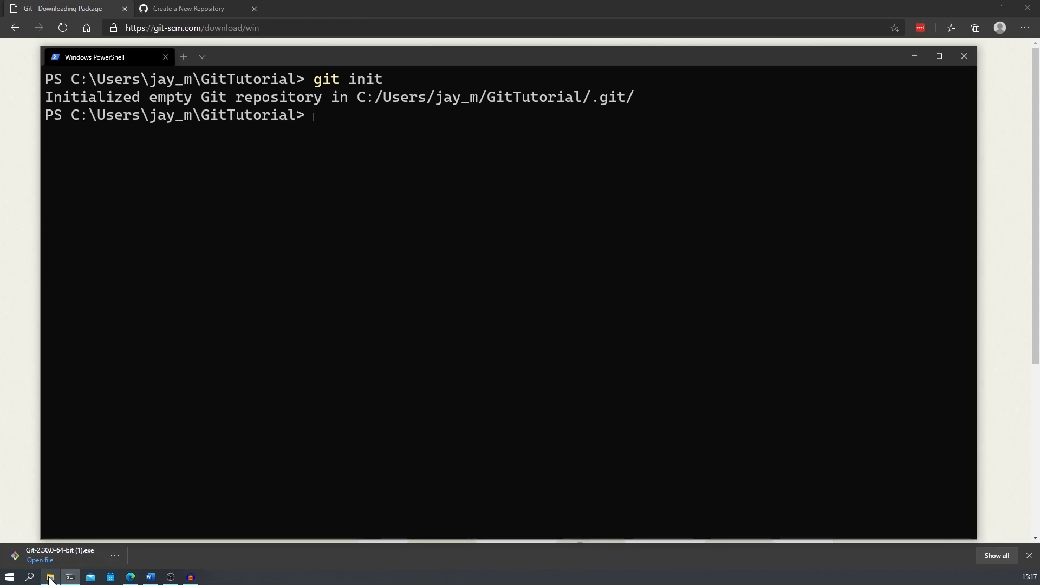
# Create a new text document in the GitTutorial folder through File Explorer's New menu
pyautogui.click(50, 577)
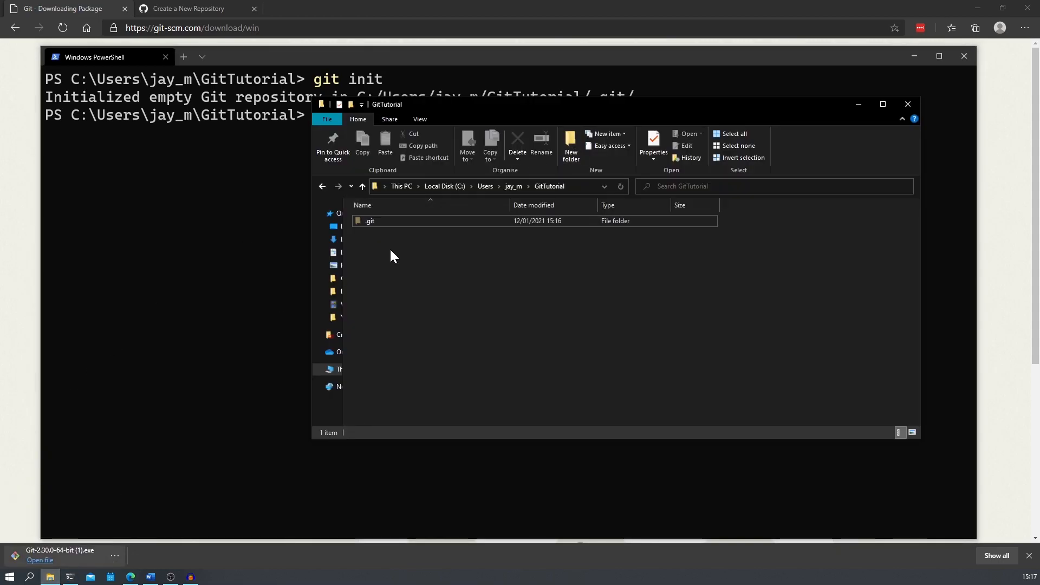
pyautogui.rightClick(392, 257)
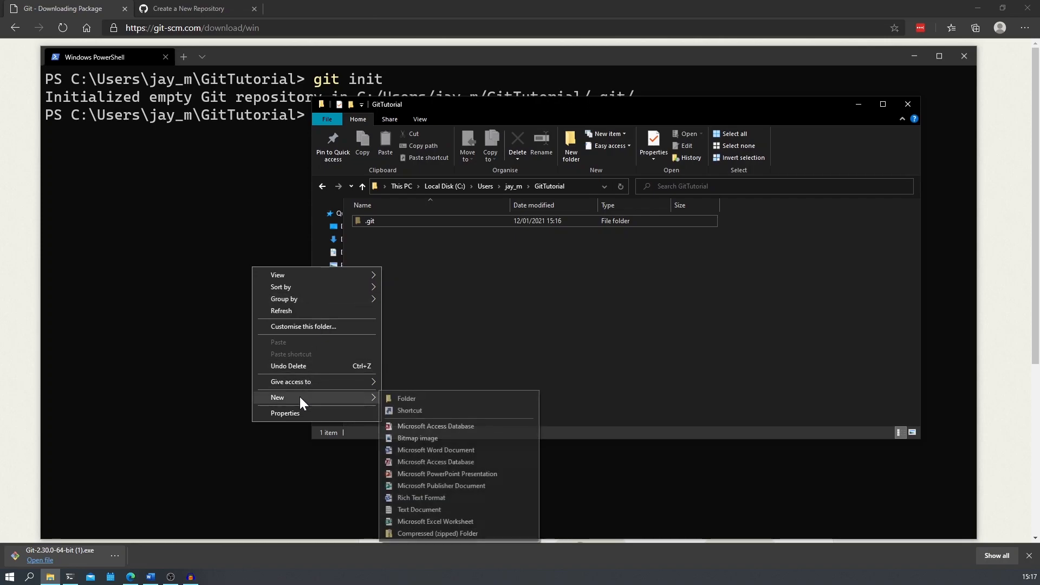
pyautogui.click(419, 509)
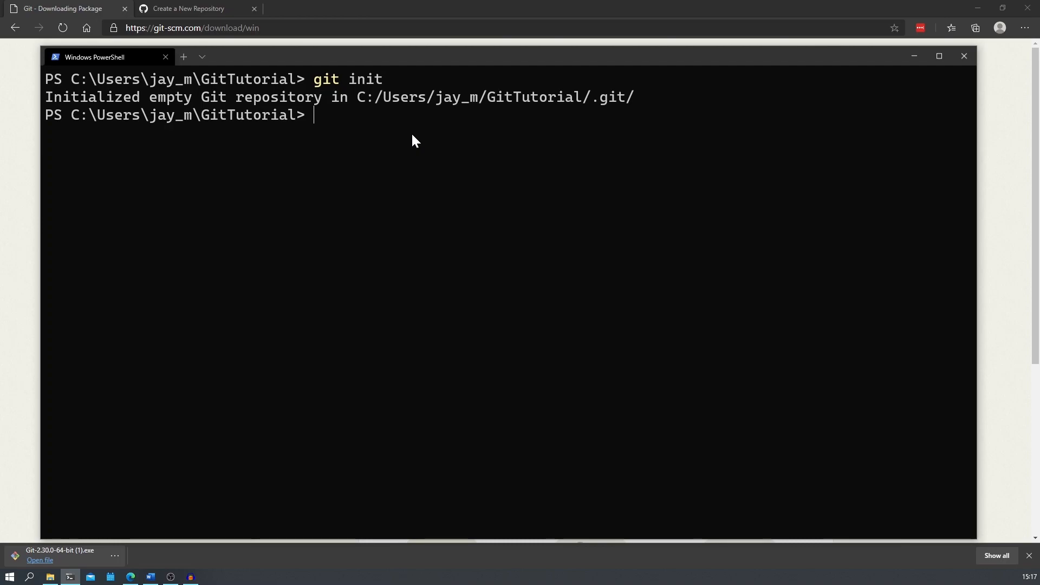
# Check git status, stage HelloWorld.txt with git add, and confirm it is a new file
pyautogui.write('git')
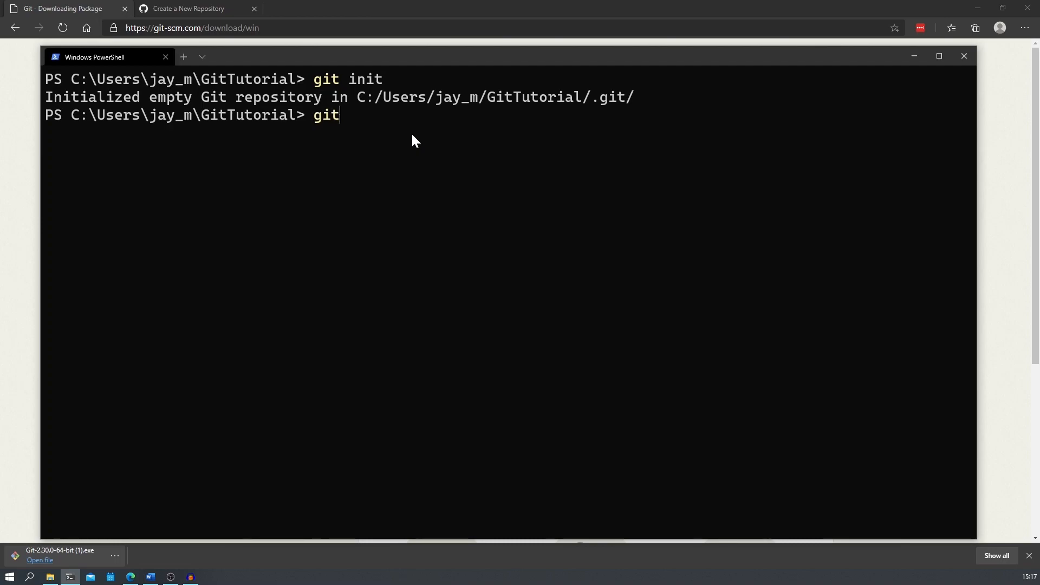
pyautogui.write('status')
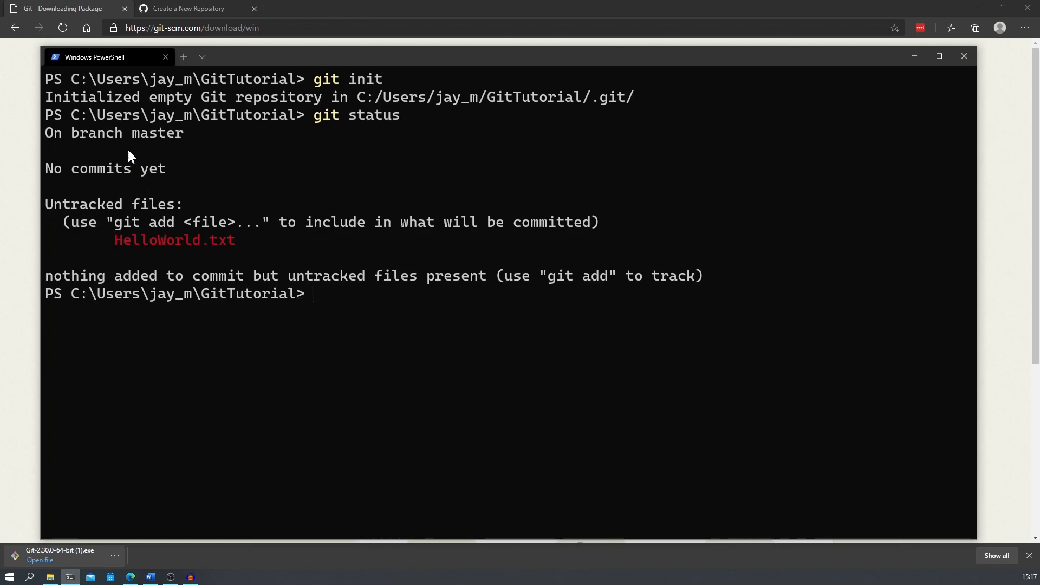
pyautogui.moveTo(287, 247)
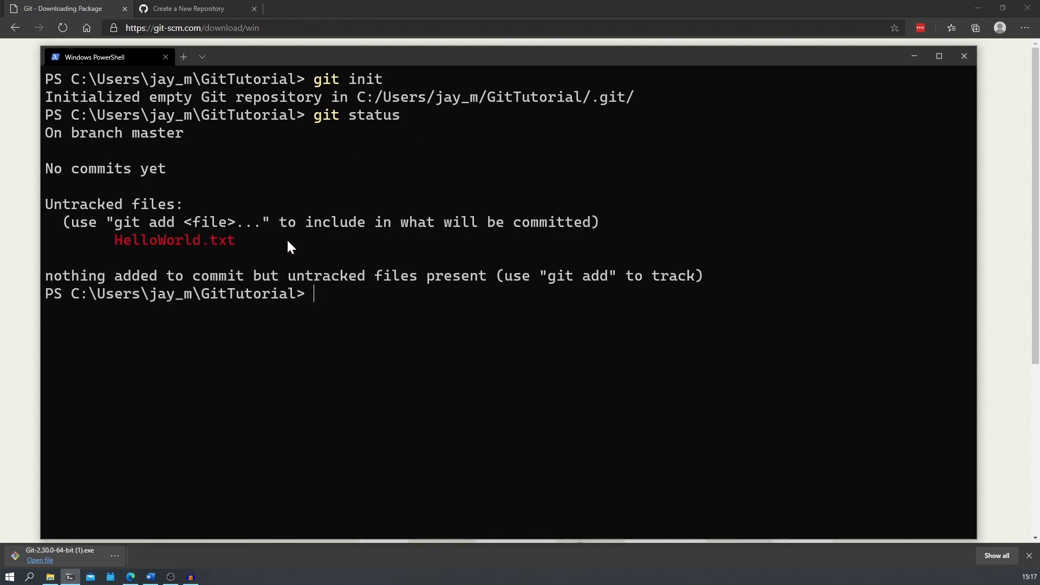
pyautogui.moveTo(112, 238)
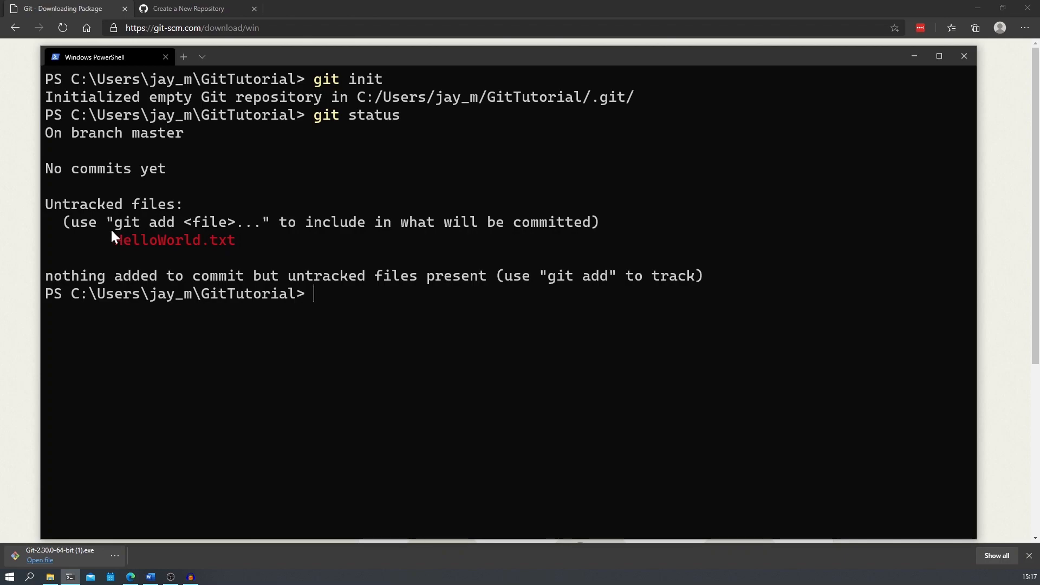
pyautogui.moveTo(435, 228)
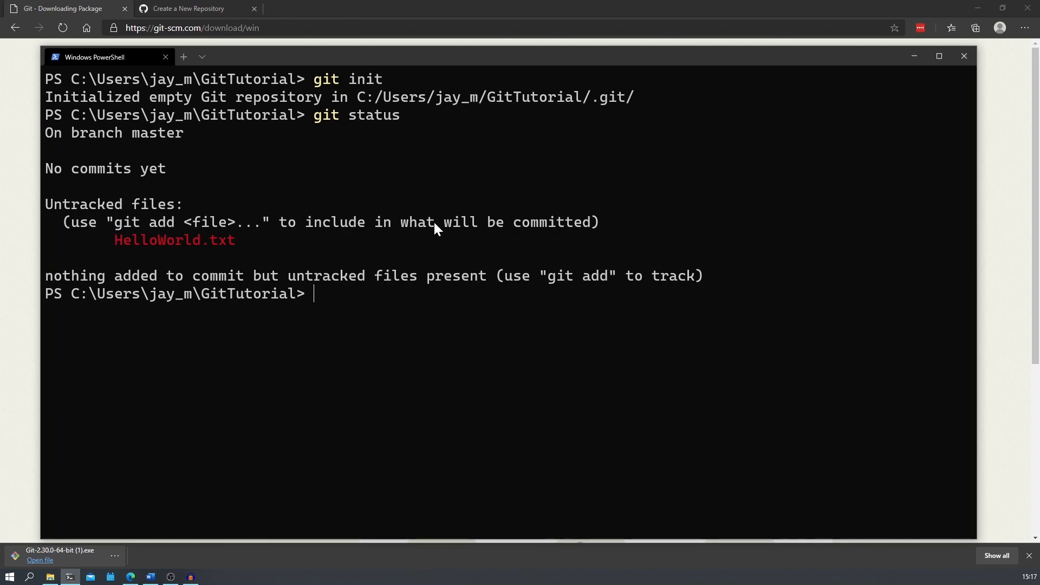
pyautogui.write('git add He')
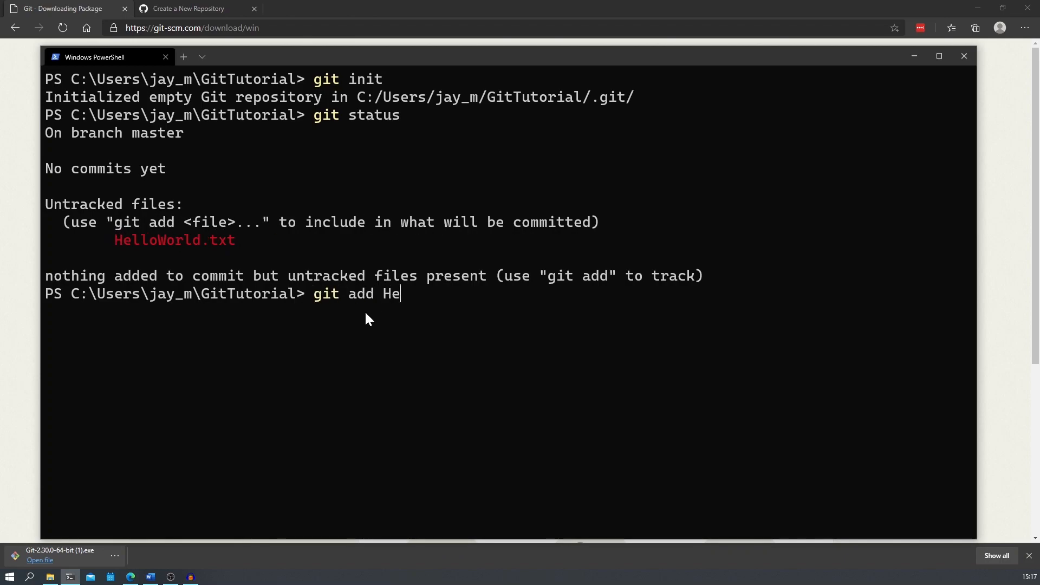
pyautogui.write('.\\HelloWorld.txt')
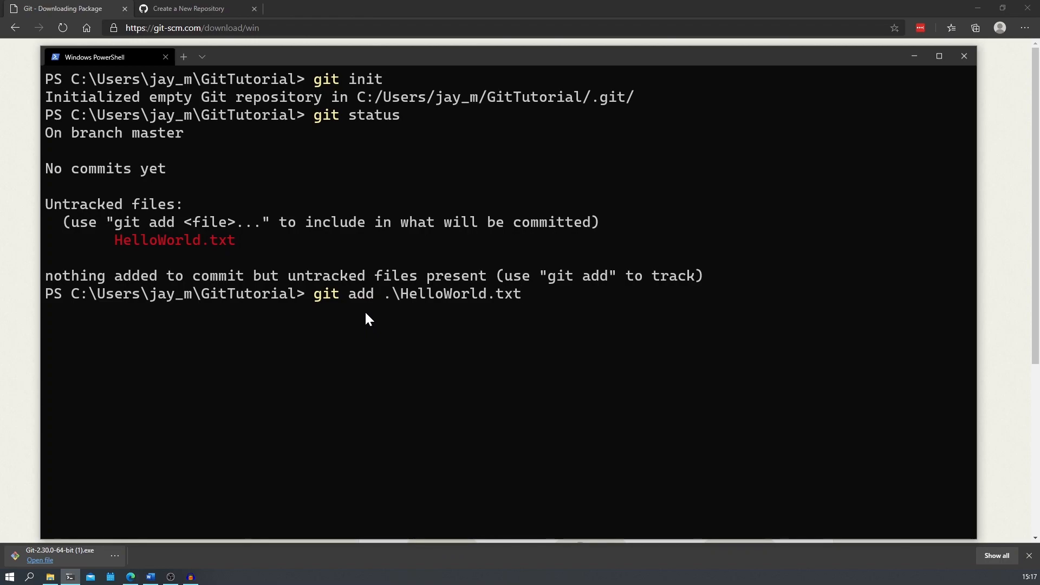
pyautogui.press('Backspace')
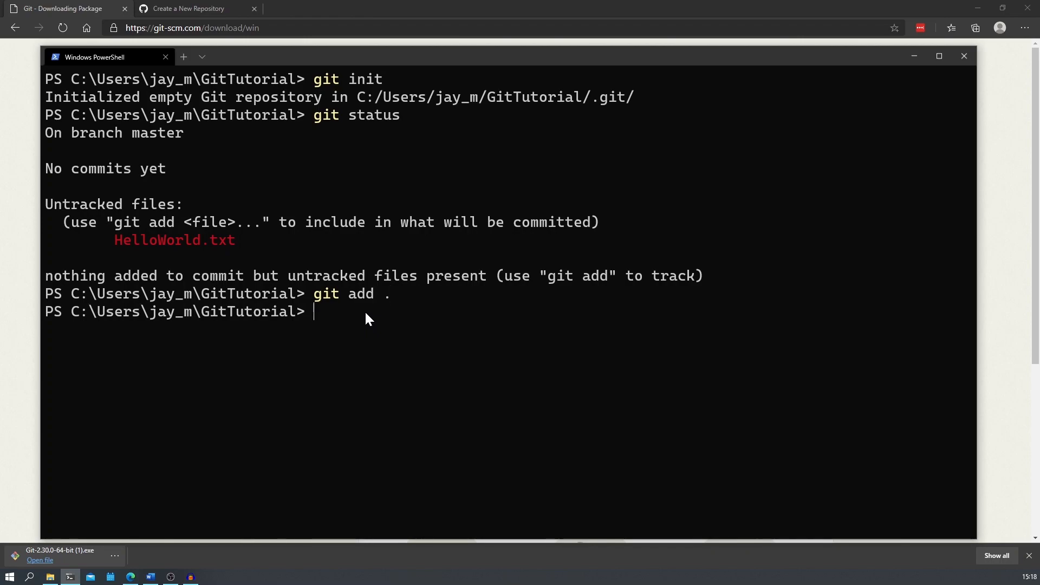
pyautogui.moveTo(209, 316)
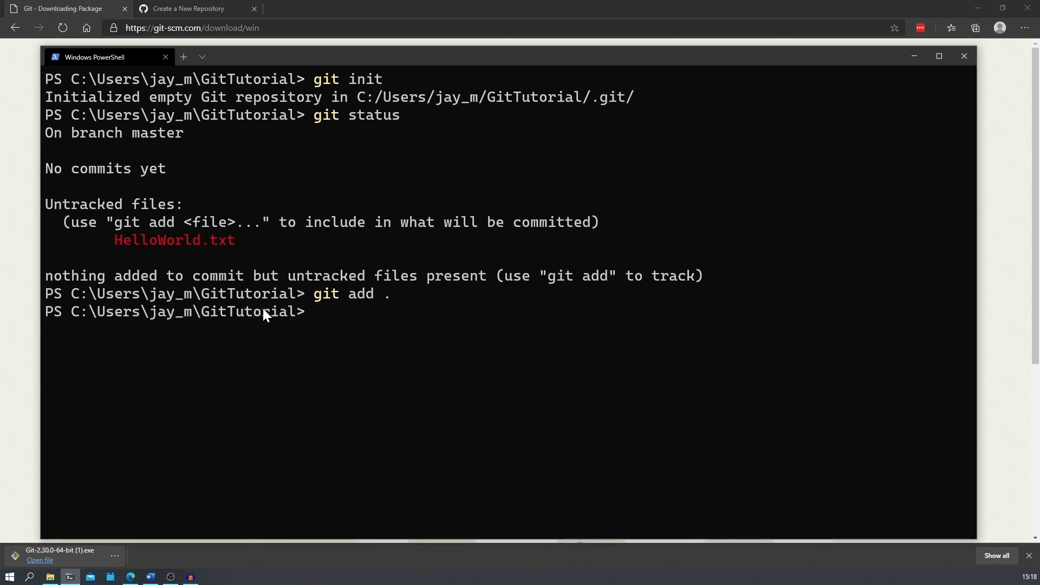
pyautogui.write('git status')
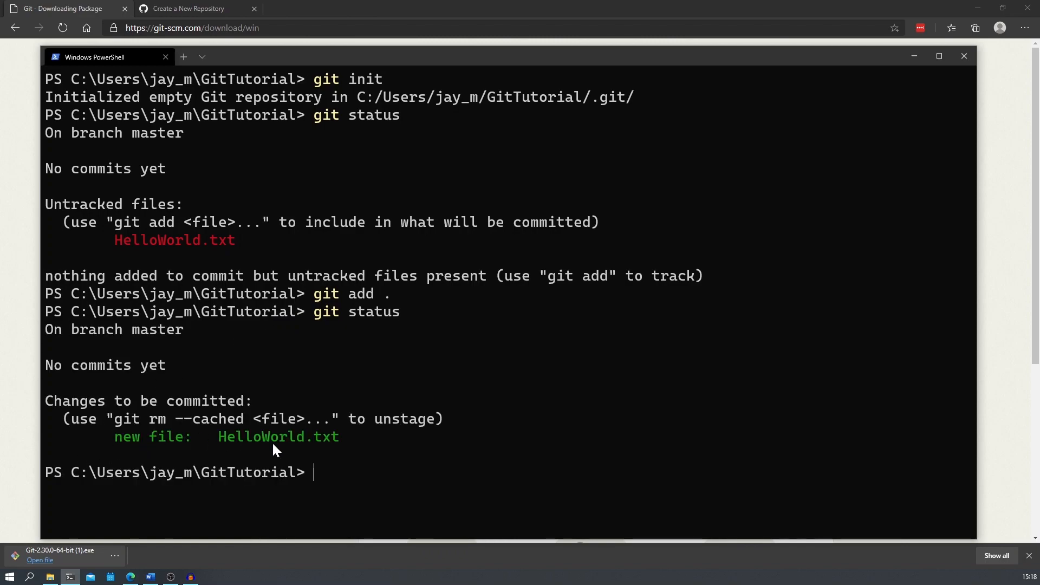
pyautogui.moveTo(340, 443)
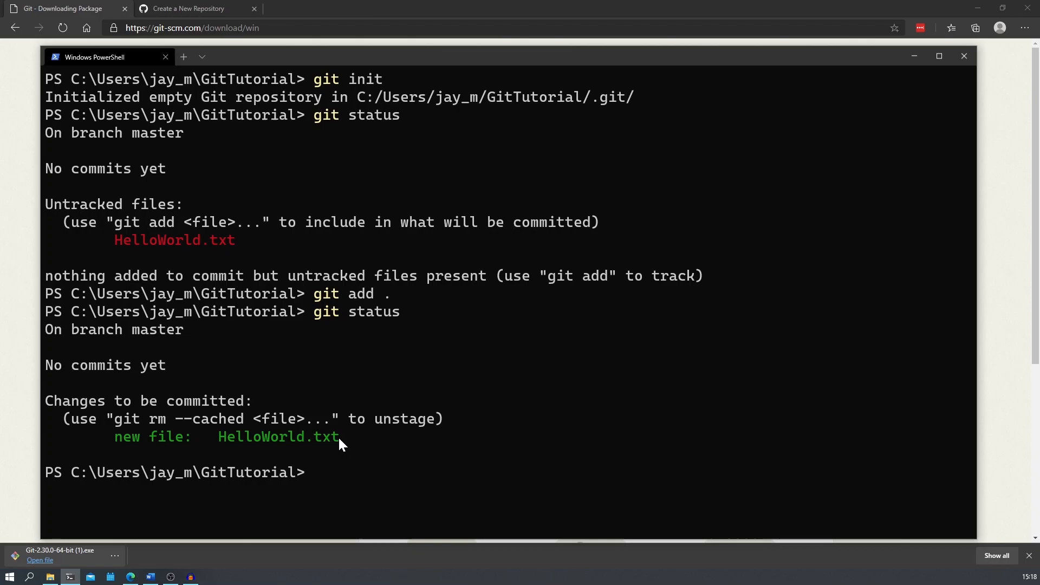
# Commit HelloWorld.txt as 'add hello world file' and view git log --oneline
pyautogui.write('git comm')
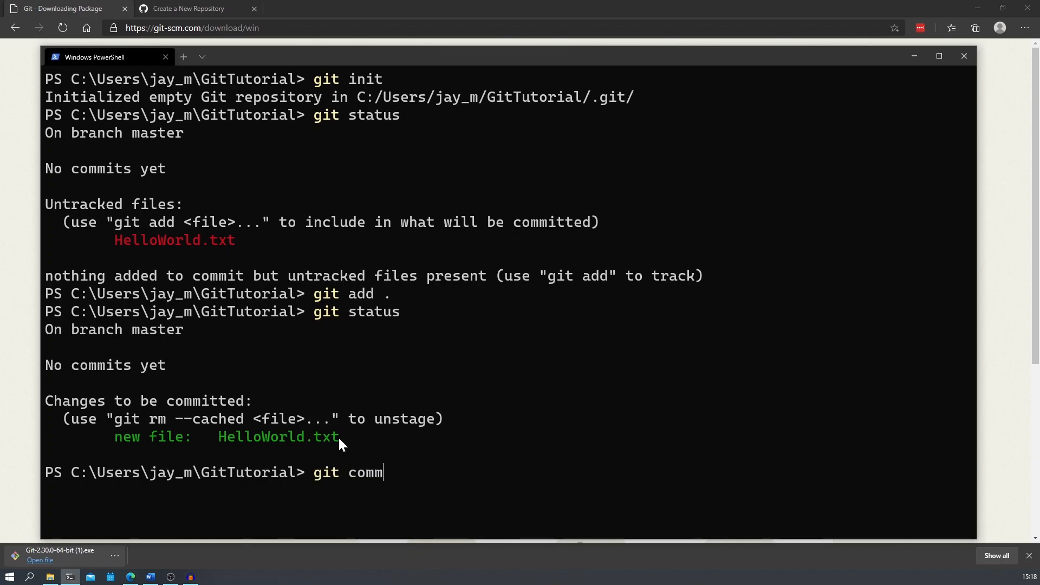
pyautogui.write('it -m')
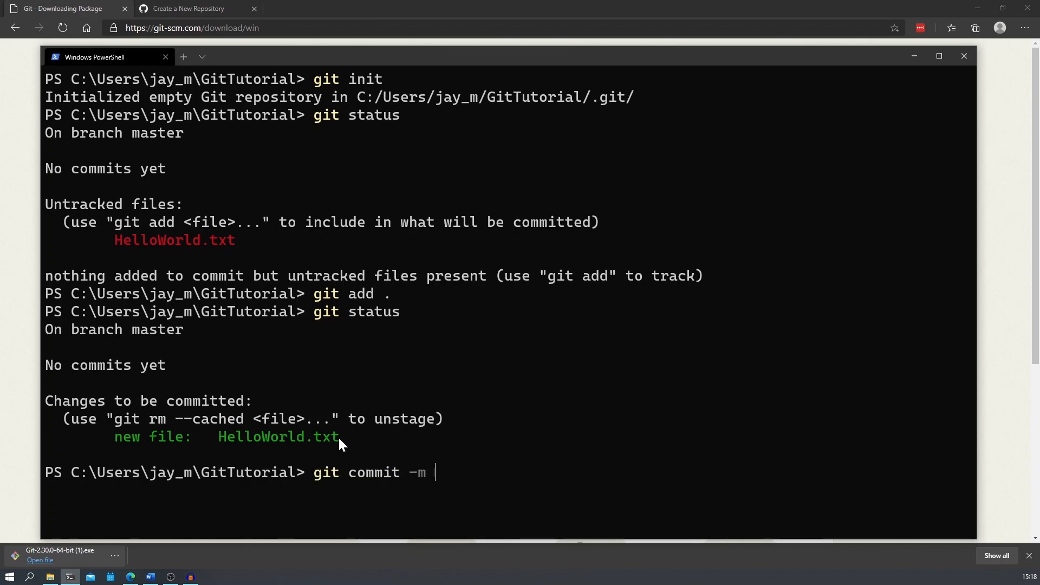
pyautogui.write('"')
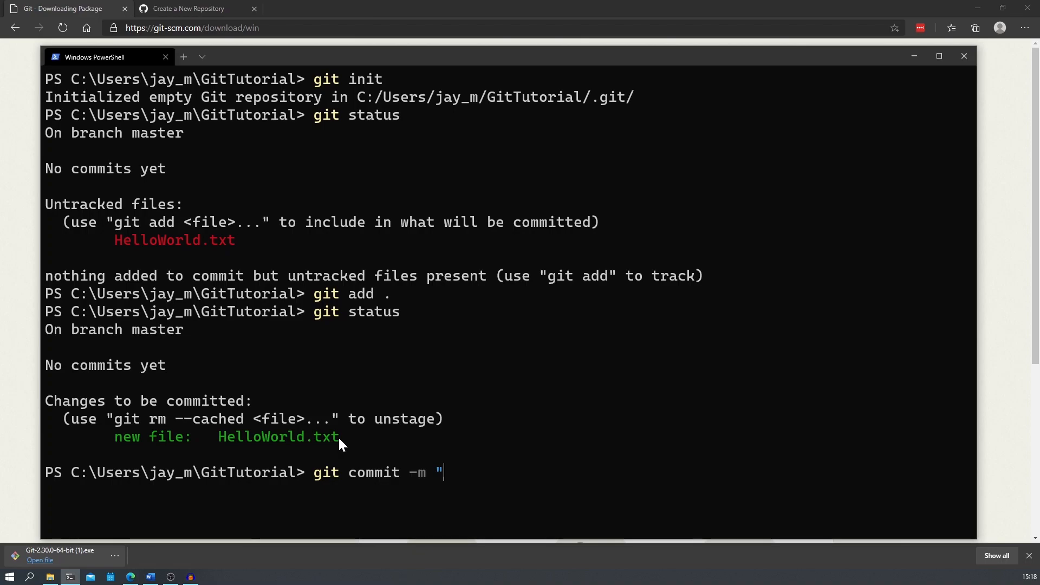
pyautogui.write('add hell')
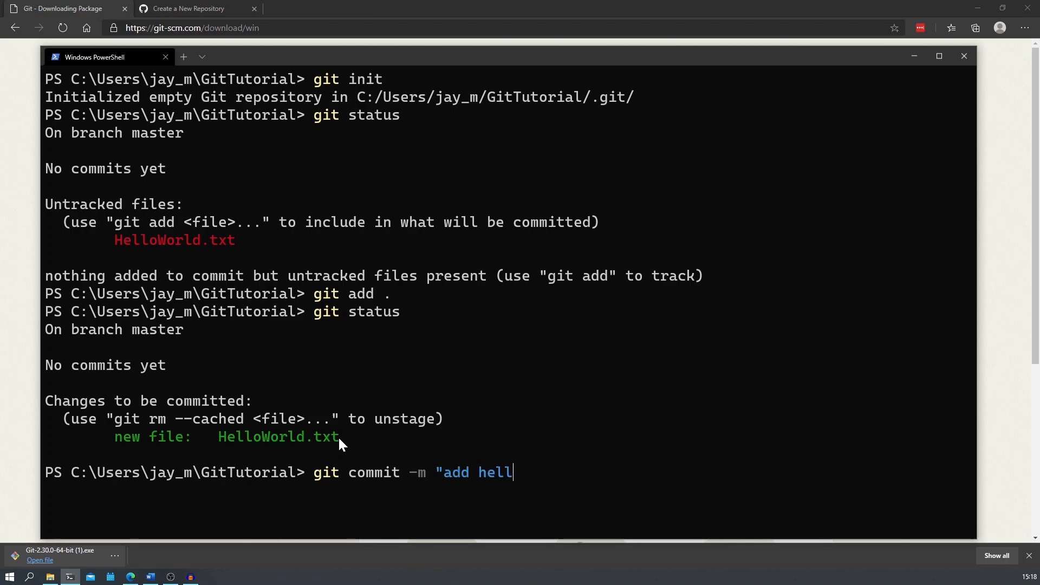
pyautogui.write('o world')
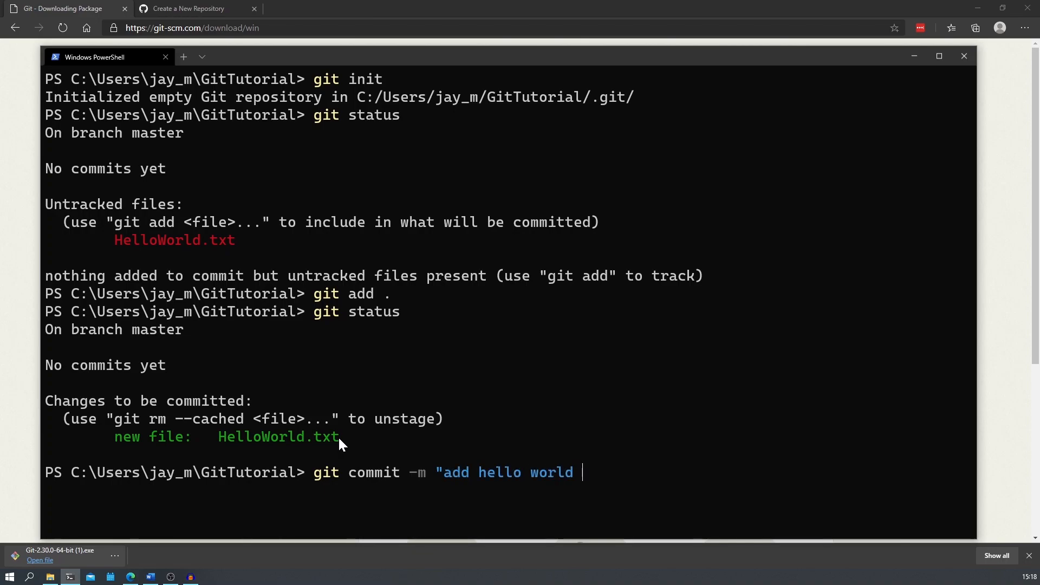
pyautogui.write('file"')
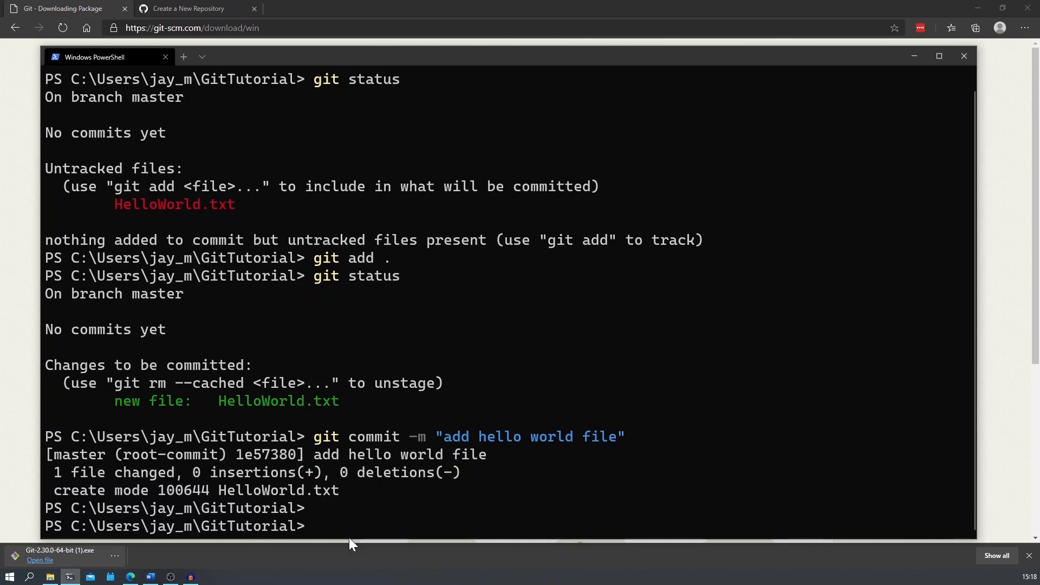
pyautogui.write('git log --oneline')
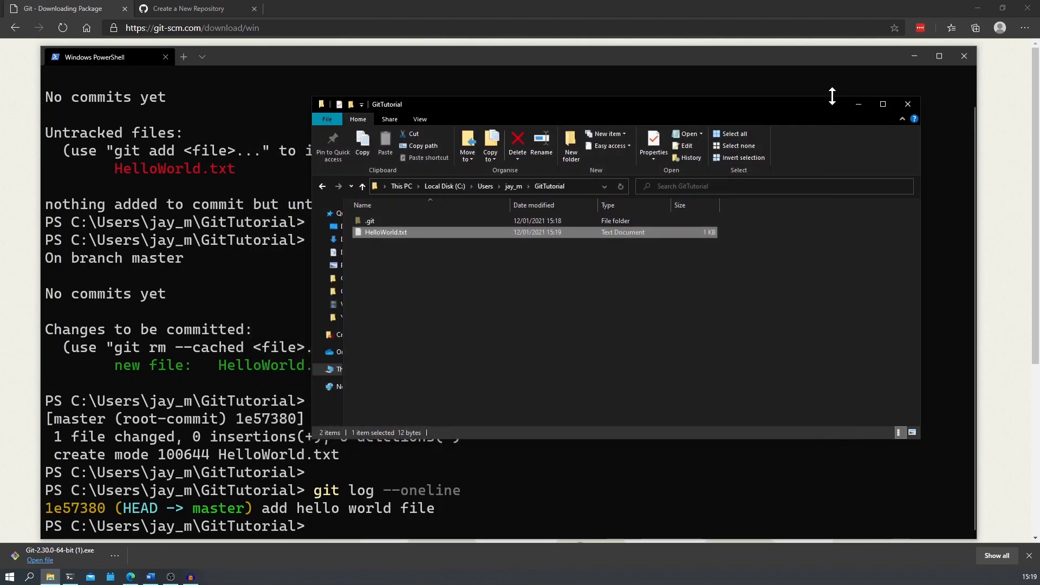
# Run git status to see HelloWorld.txt reported as modified
pyautogui.write('git status')
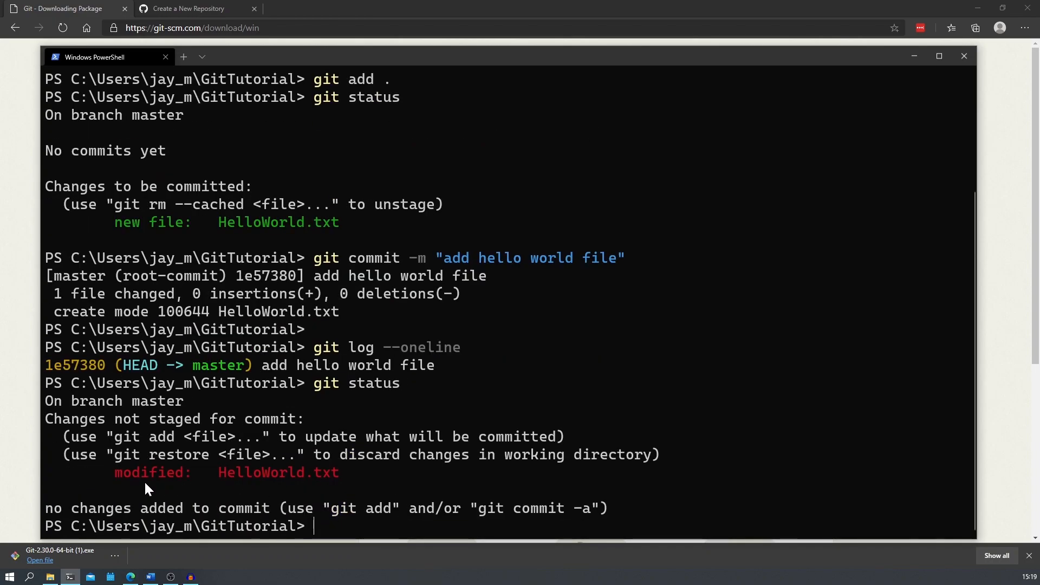
pyautogui.moveTo(480, 523)
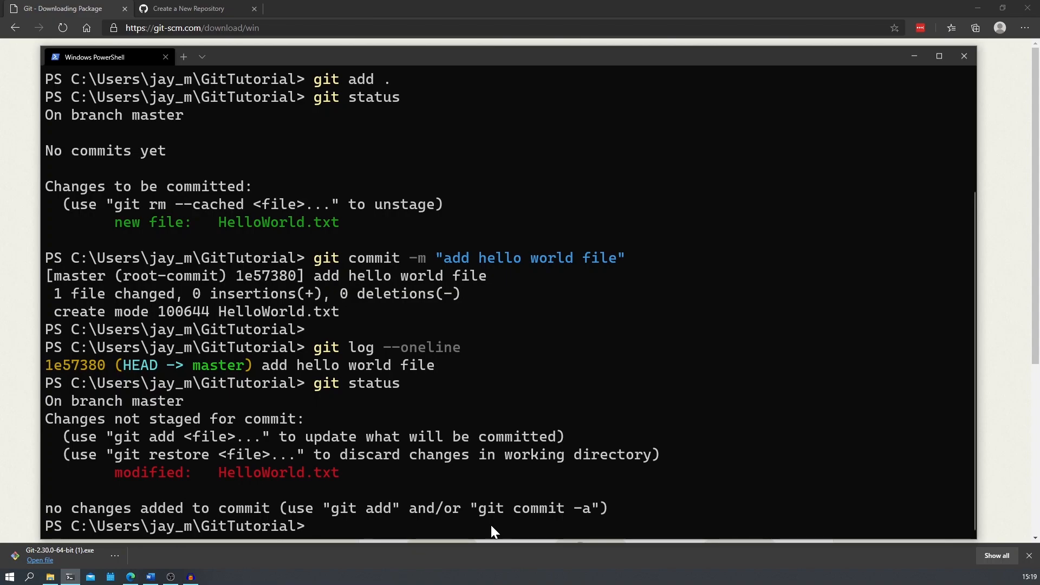
# Stage the modified HelloWorld.txt with git add
pyautogui.write('git')
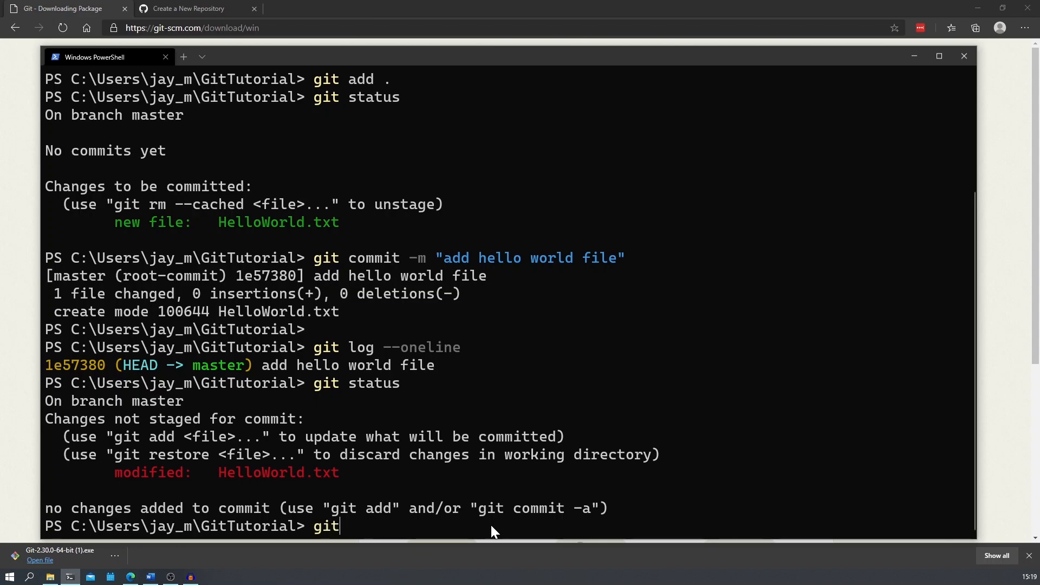
pyautogui.write('add')
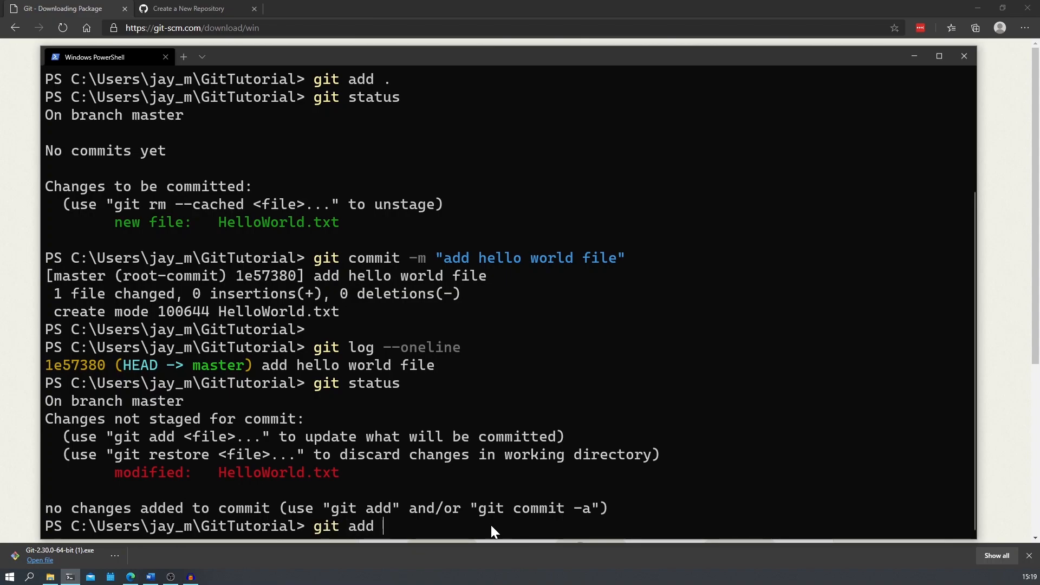
pyautogui.write('.\\HelloWorld.txt')
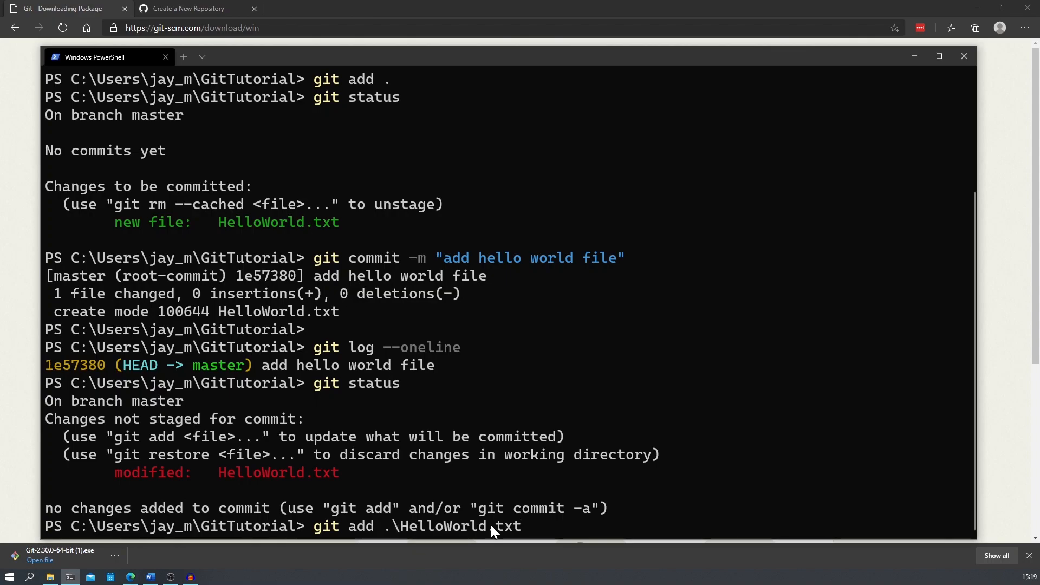
pyautogui.press('enter')
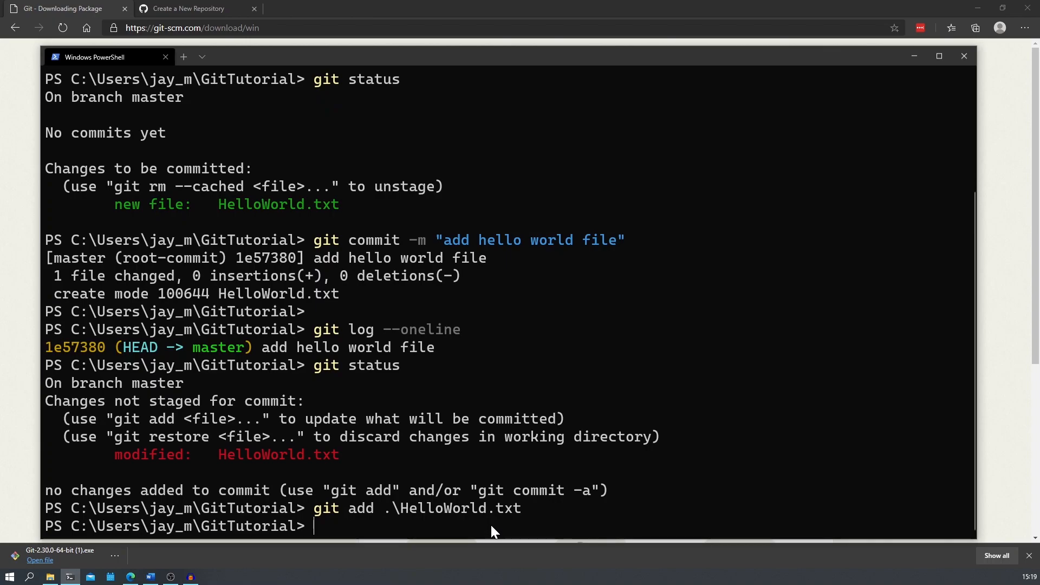
# Commit it as 'add some text to the hello world file' and list the log
pyautogui.write('git commi')
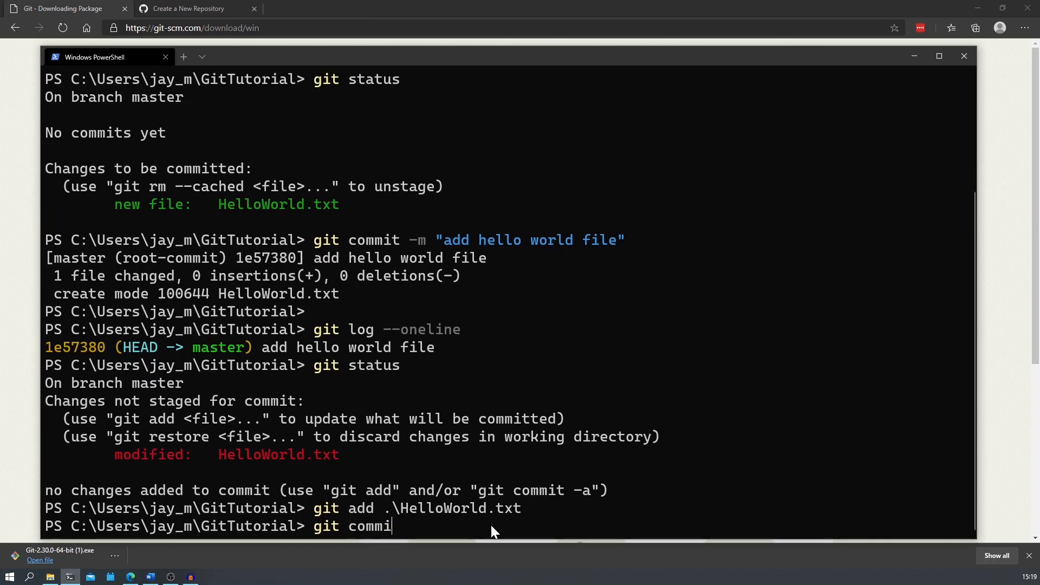
pyautogui.write('t')
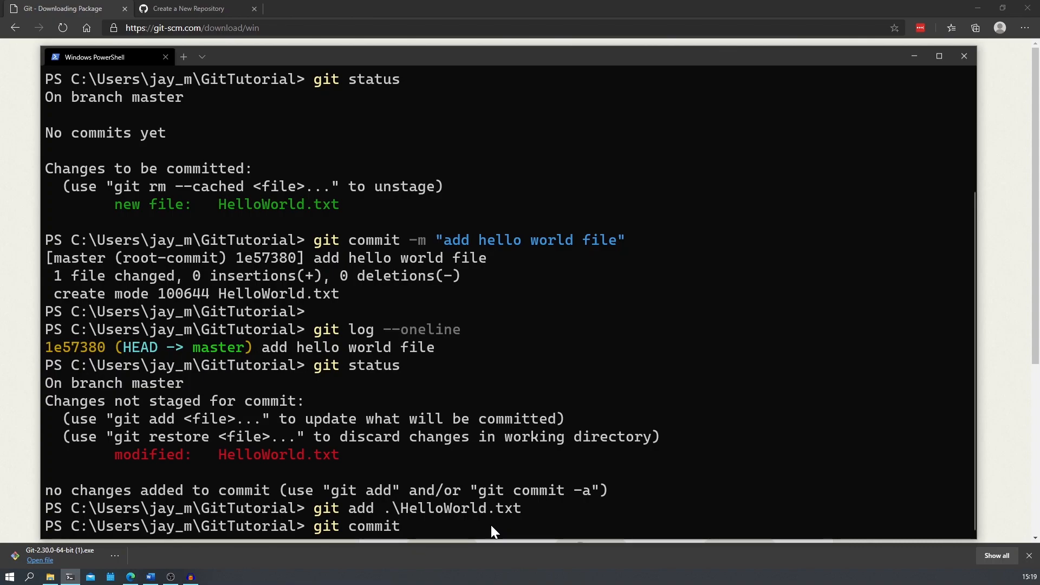
pyautogui.write('-')
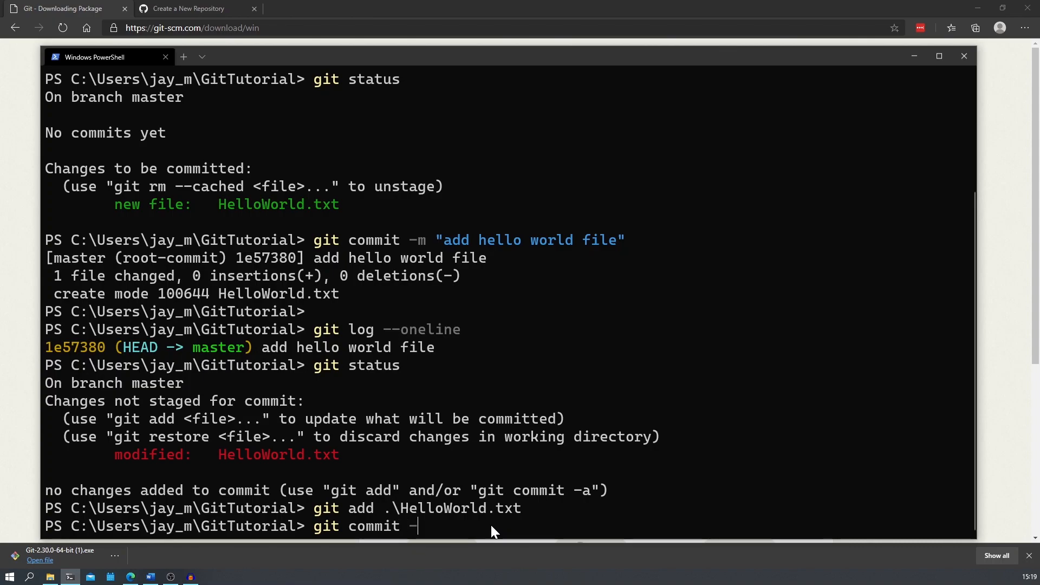
pyautogui.write('m "')
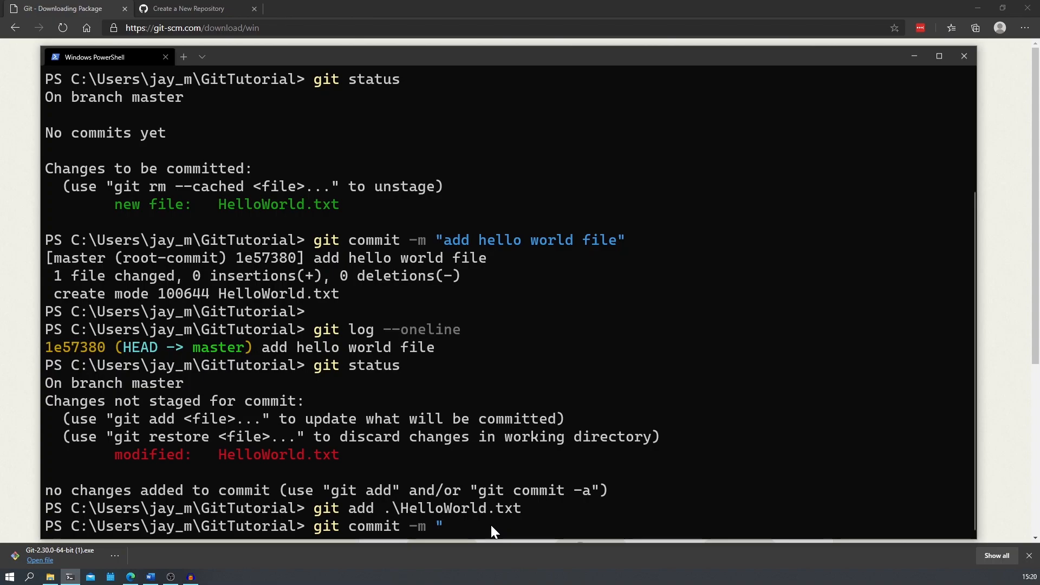
pyautogui.write('add some text to the hello world file')
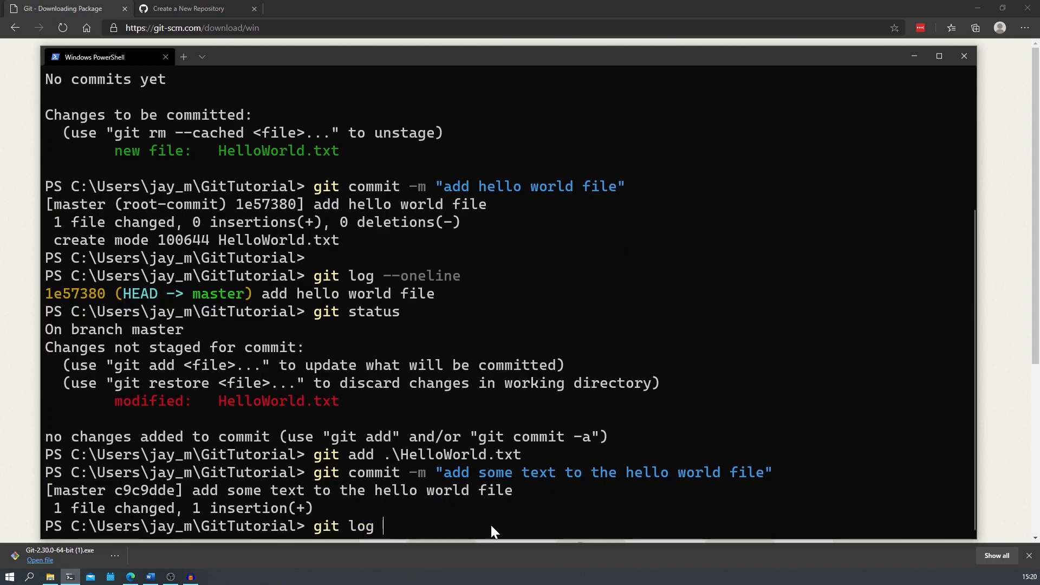
pyautogui.write('--oneline')
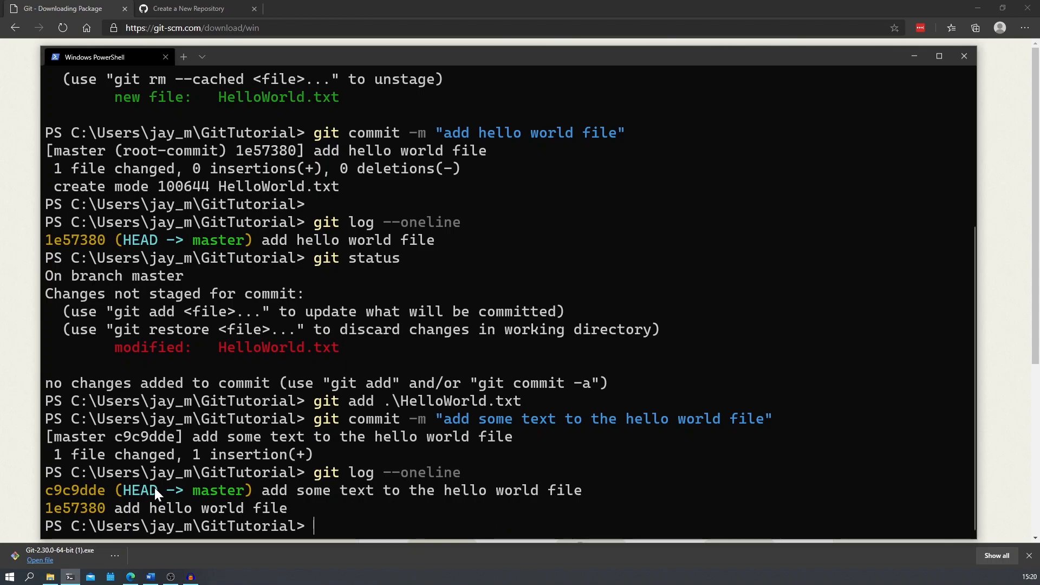
pyautogui.moveTo(141, 496)
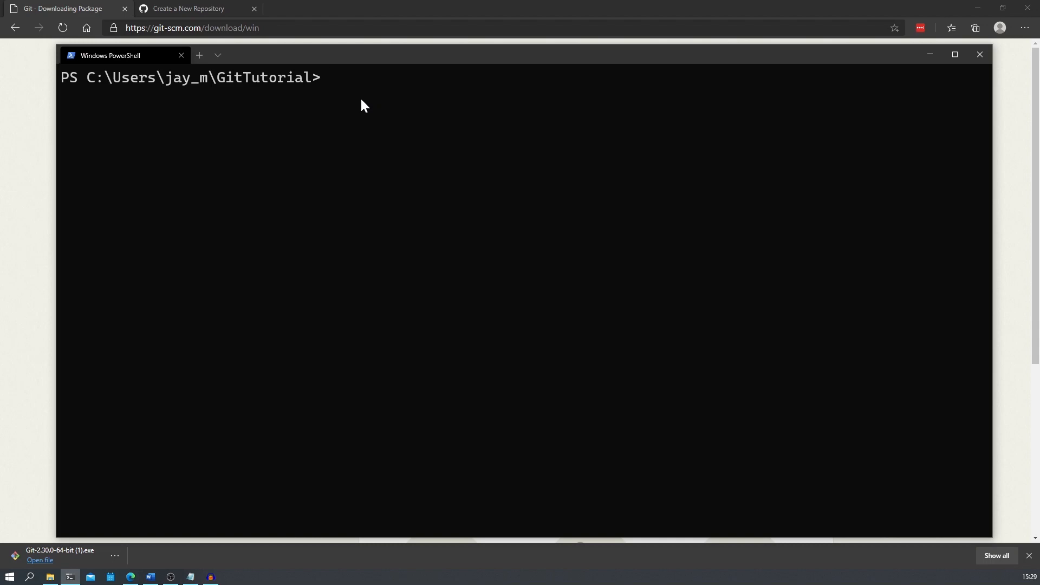
# Run git branch feature1 to create the feature1 branch
pyautogui.write('git b')
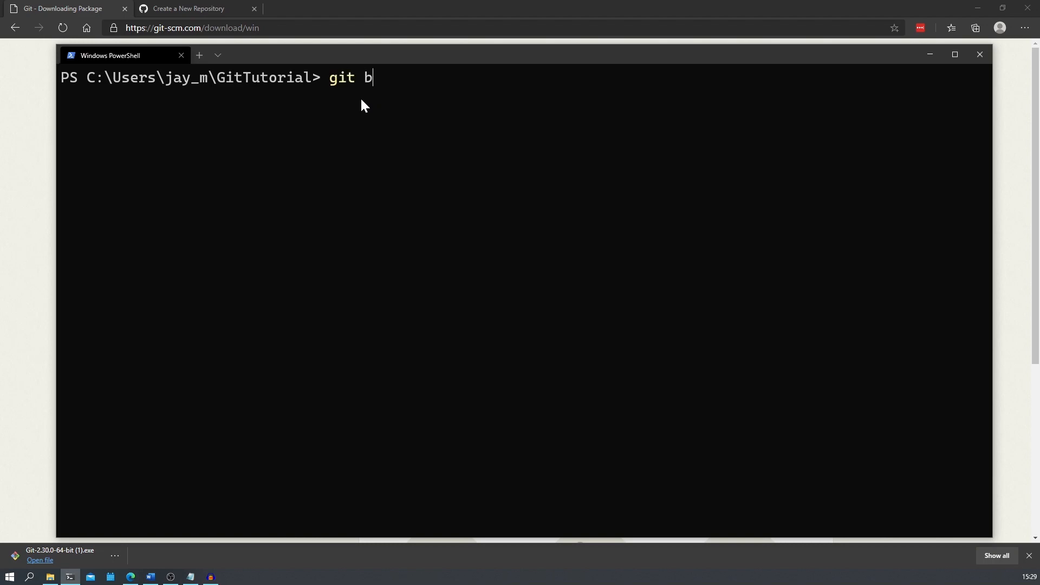
pyautogui.write('ranch')
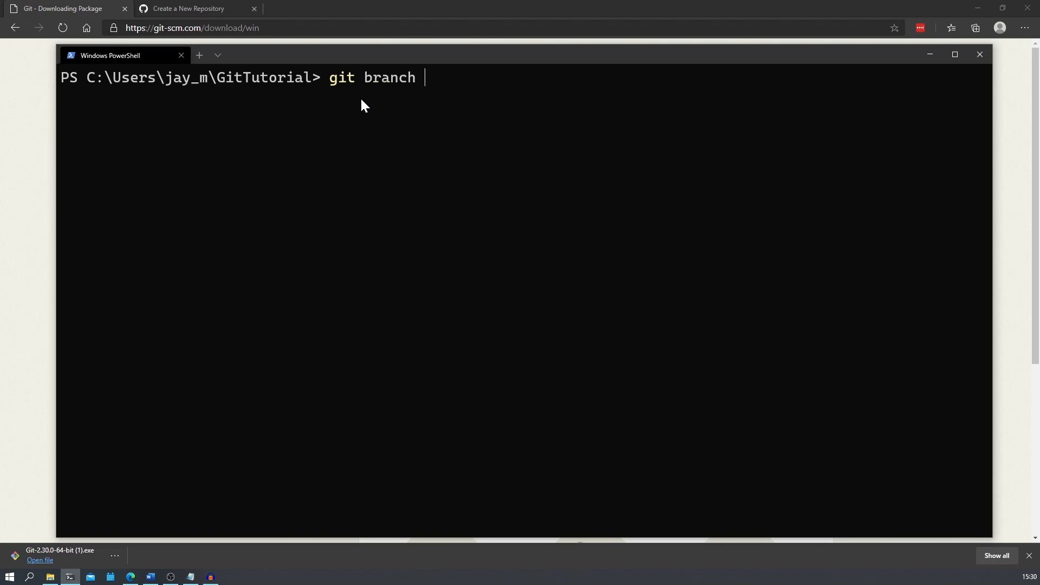
pyautogui.write('fea')
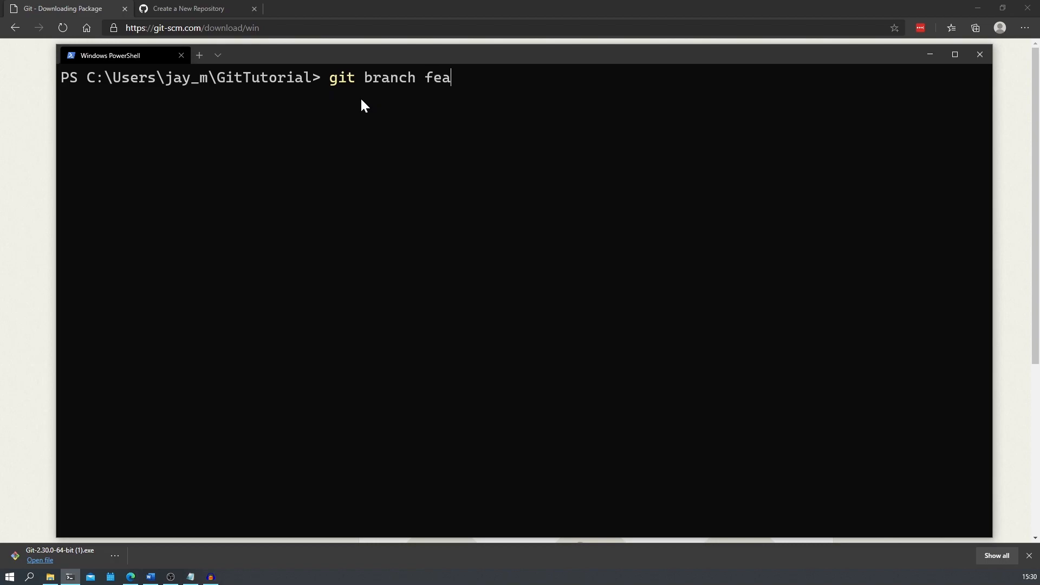
pyautogui.write('ture1')
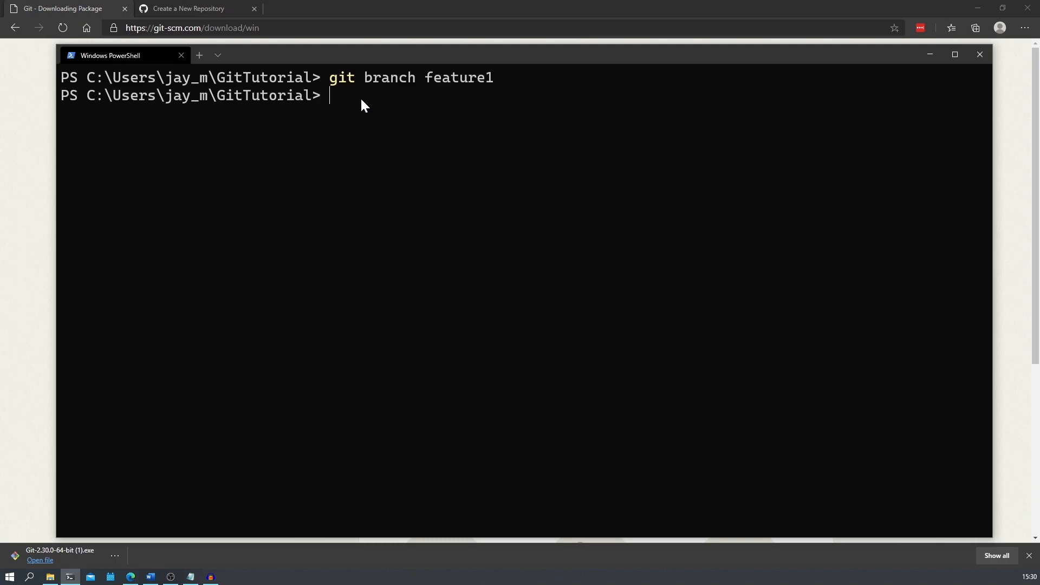
# Check out the feature1 branch and review git status
pyautogui.write('git c')
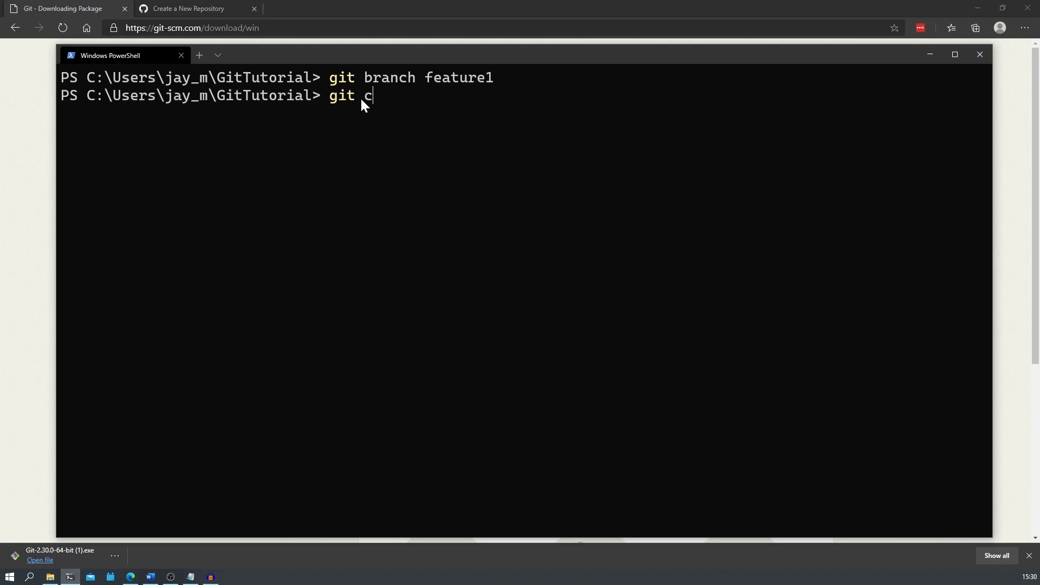
pyautogui.write('heckout feature1')
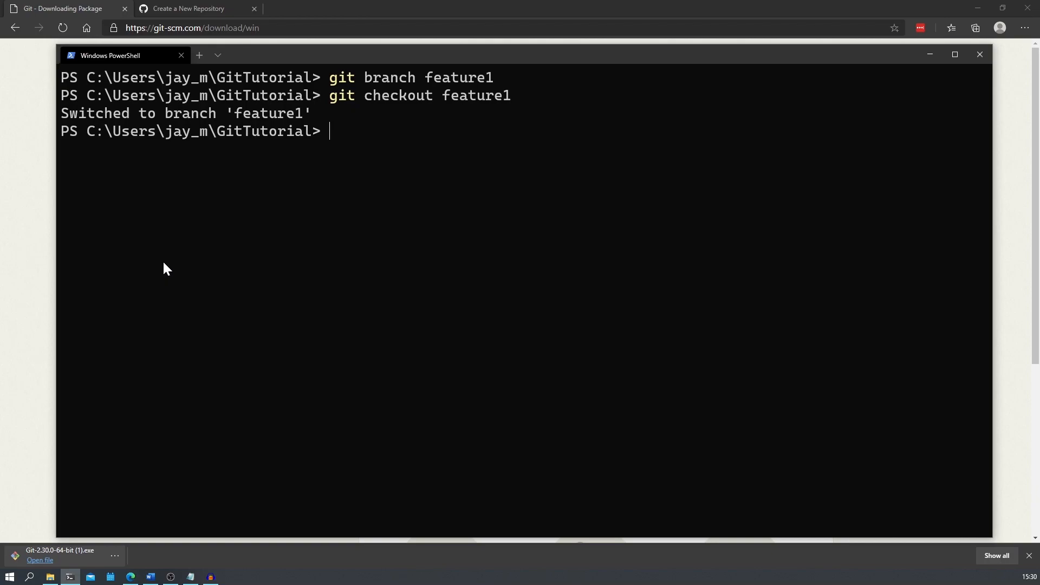
pyautogui.write('git status')
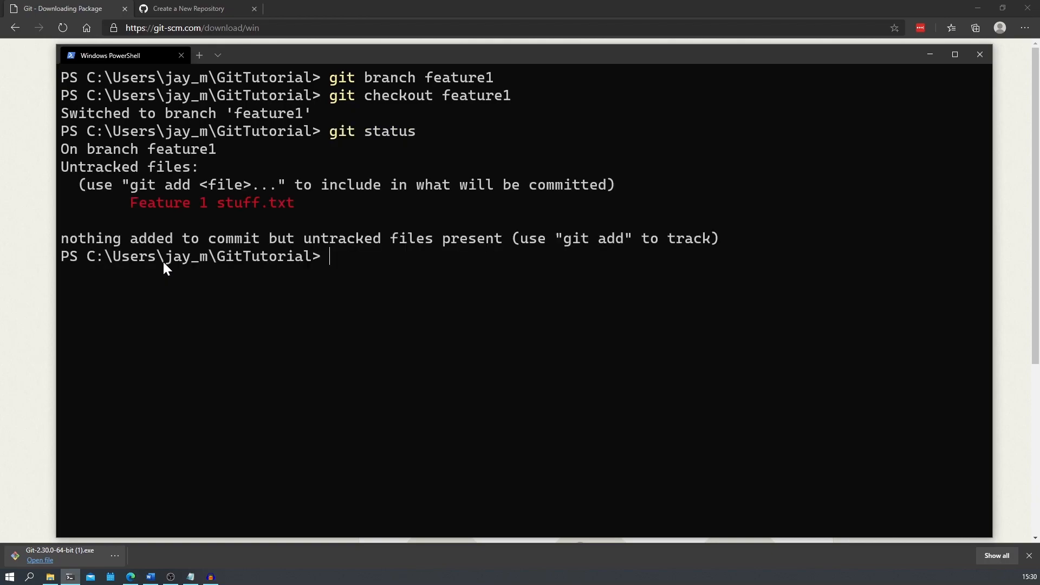
# Stage and commit 'Feature 1 stuff.txt', then list the short commit log
pyautogui.write('git')
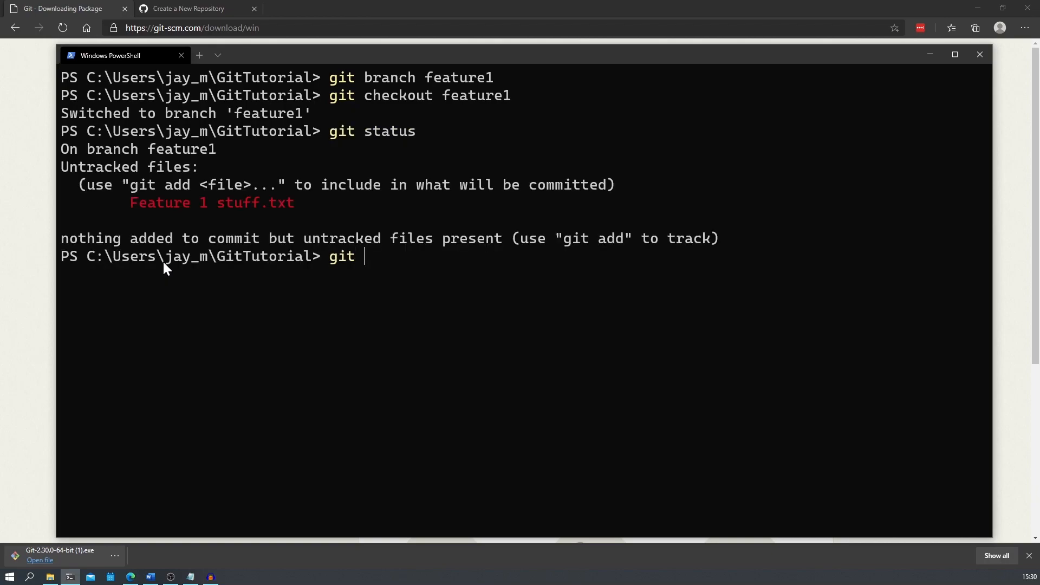
pyautogui.write("add '.\\Feature 1 stuff.txt'")
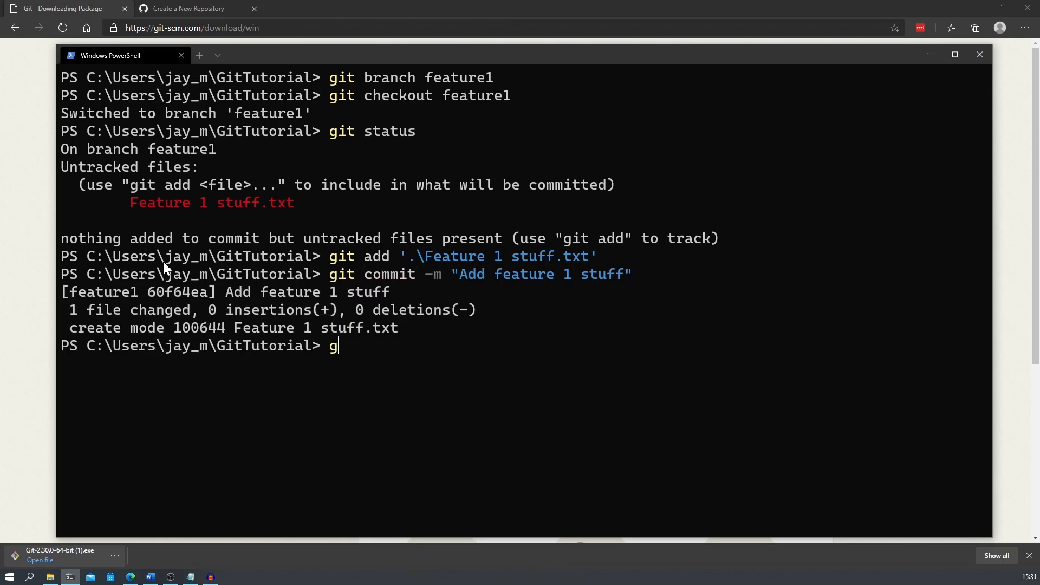
pyautogui.write('it lo')
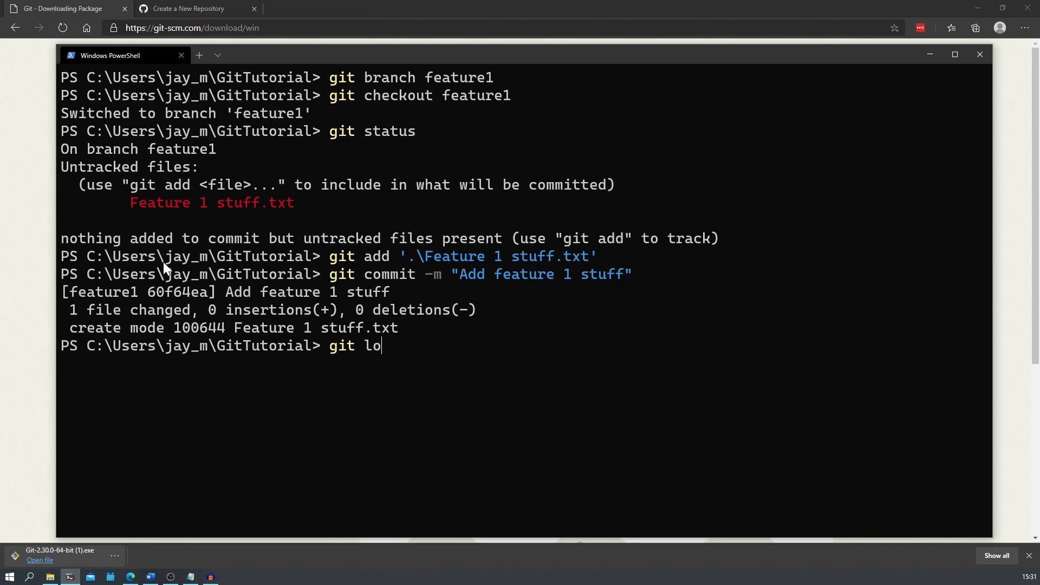
pyautogui.write('g --online')
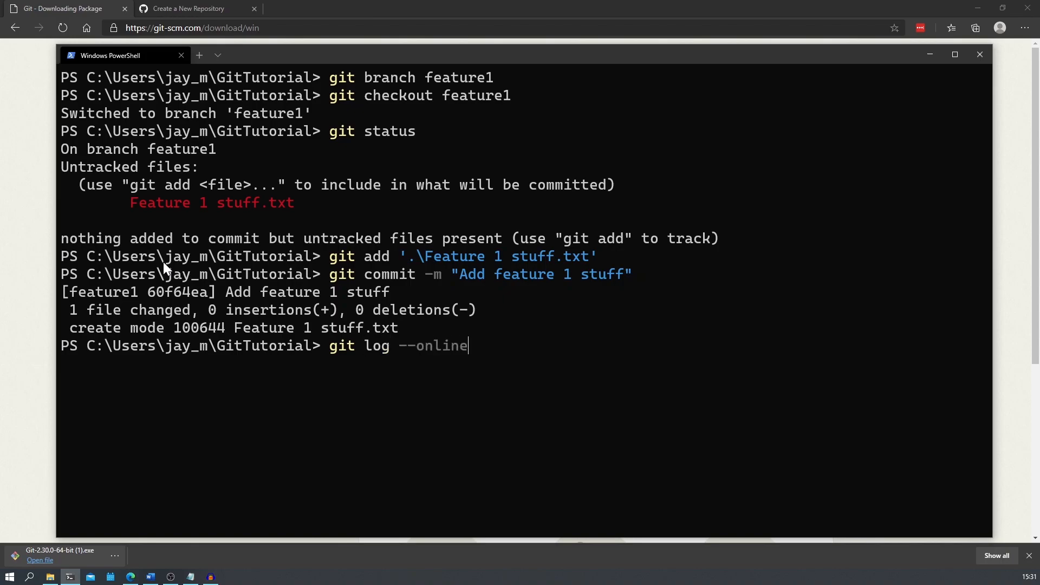
pyautogui.press('Backspace')
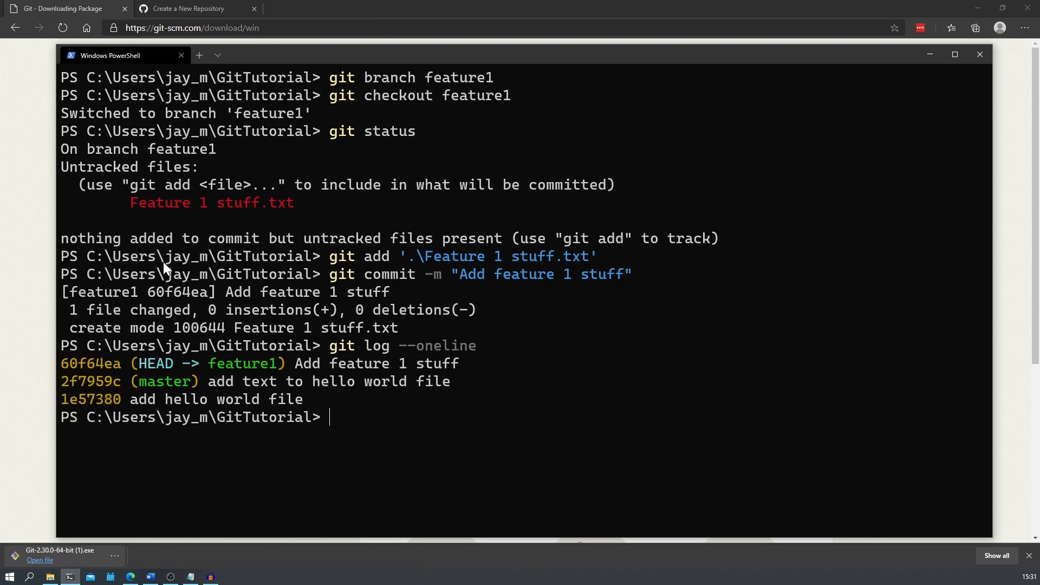
pyautogui.moveTo(516, 425)
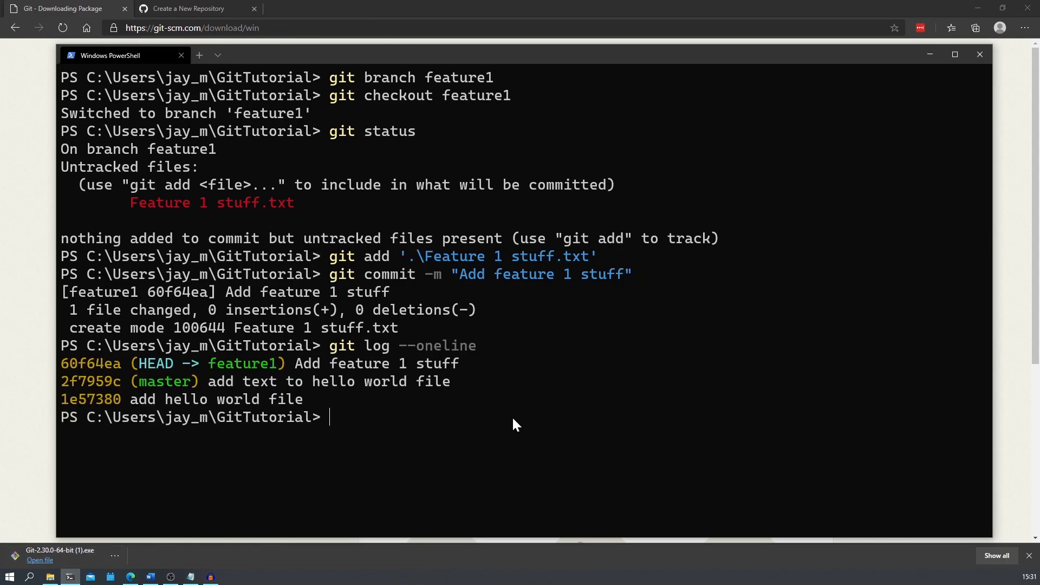
# Check out master and start another git command to verify the three commits
pyautogui.write('git checkout master')
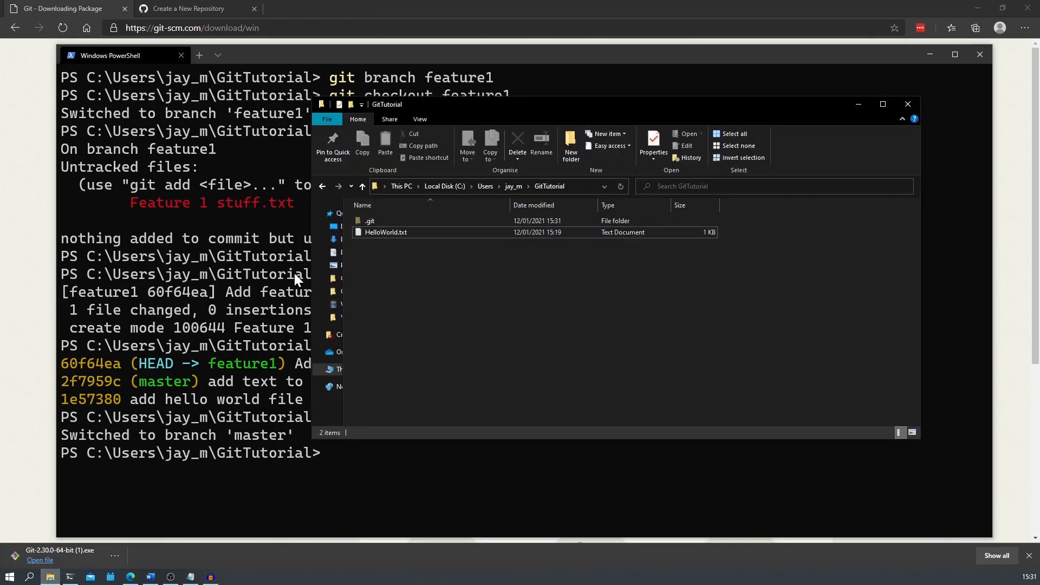
pyautogui.moveTo(386, 232)
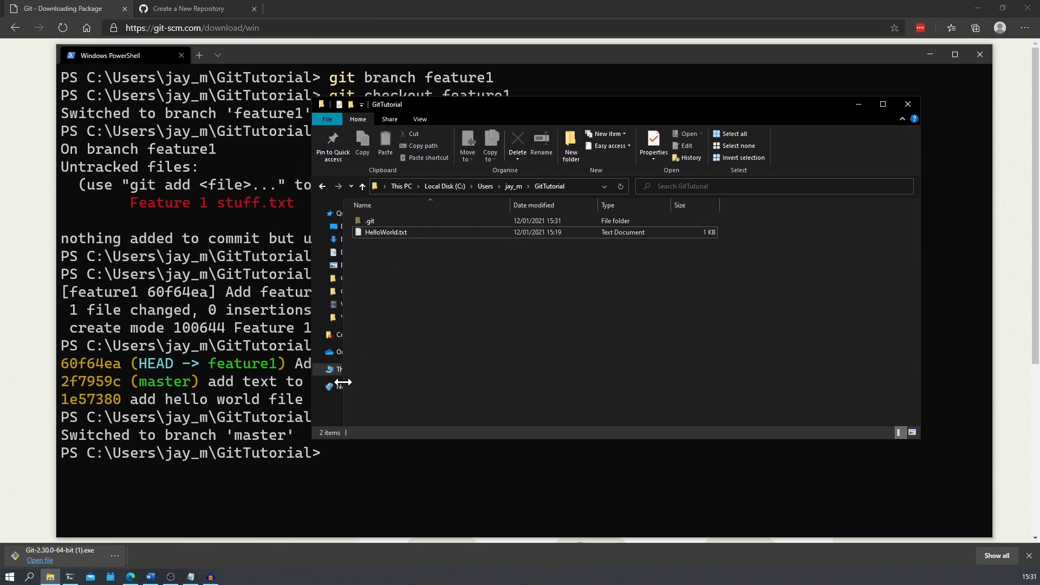
pyautogui.moveTo(381, 462)
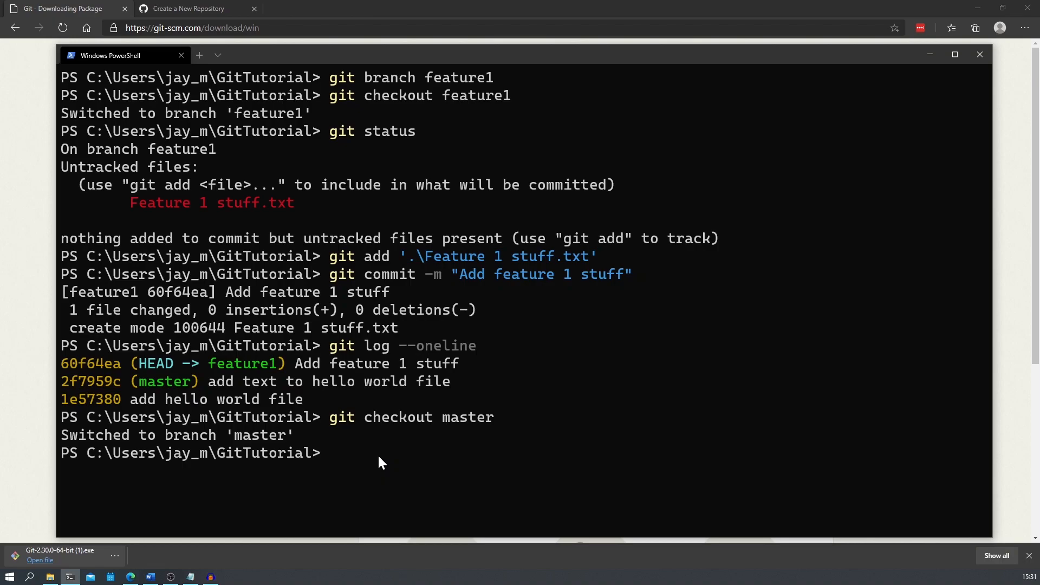
pyautogui.write('git log --oneline')
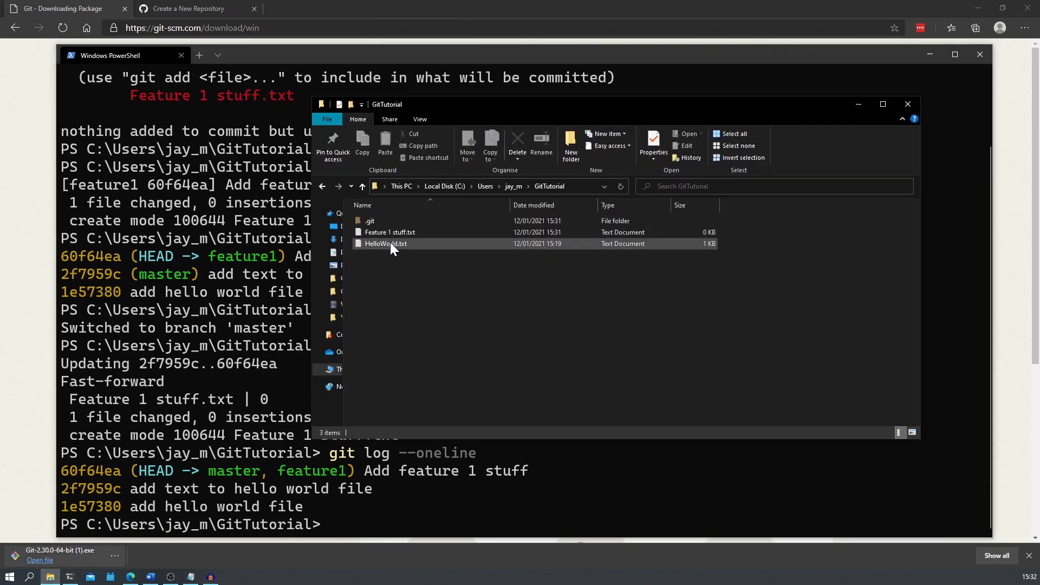
pyautogui.moveTo(389, 233)
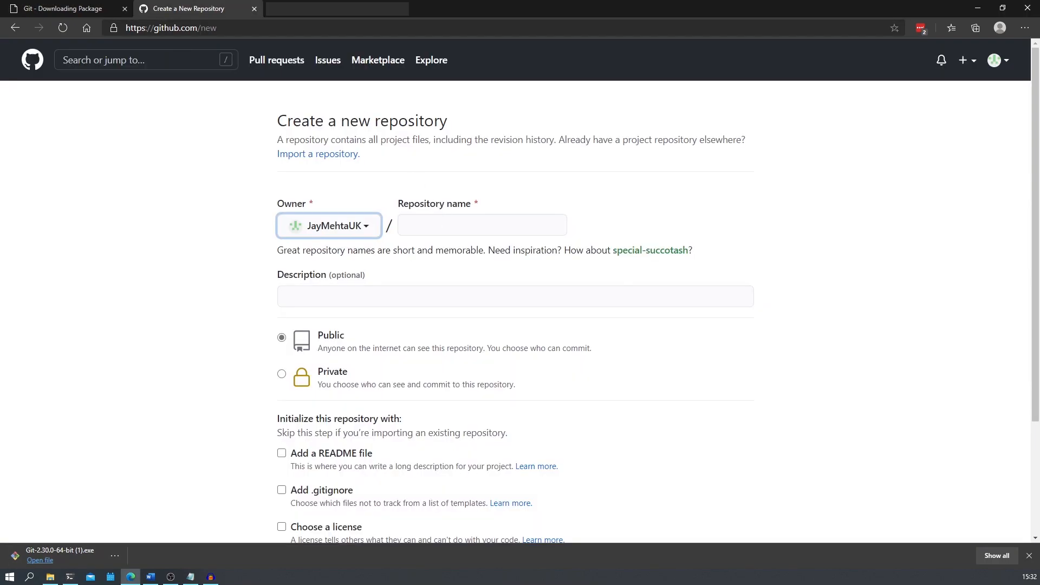
# Name the new GitHub repository GitTutorial, make it private, and create it
pyautogui.scroll(-3)
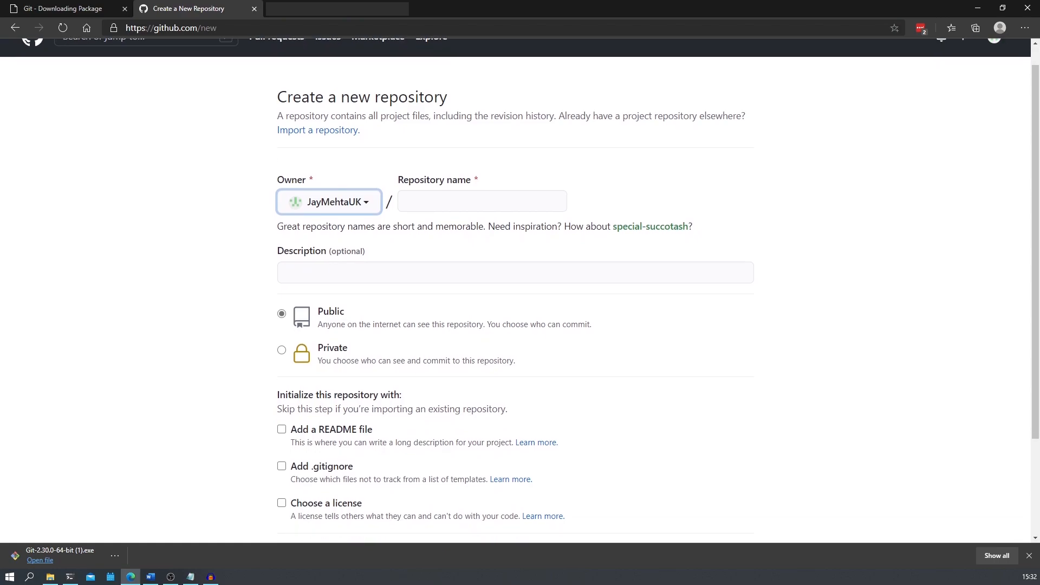
pyautogui.scroll(-3)
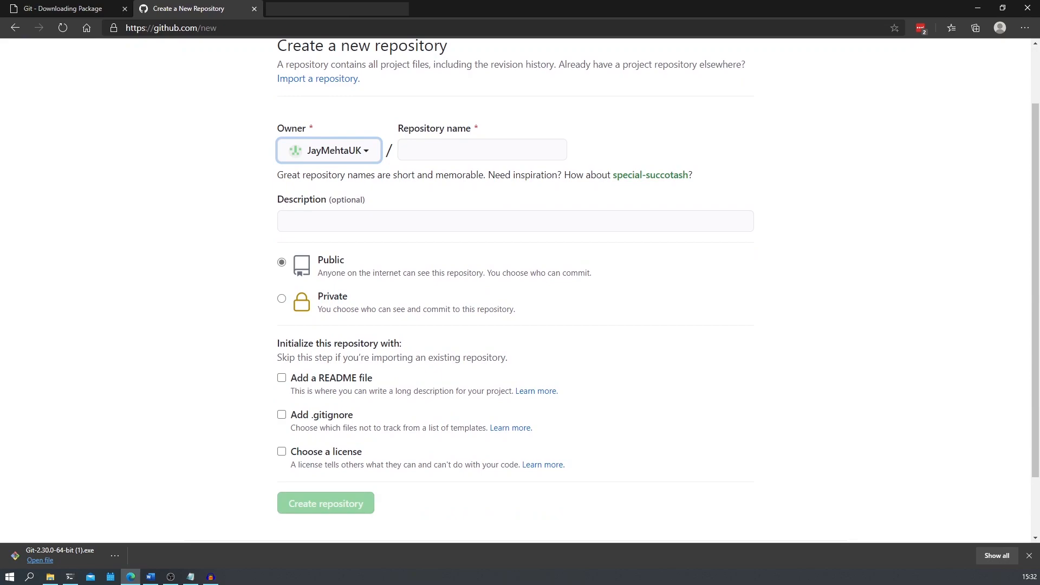
pyautogui.click(481, 150)
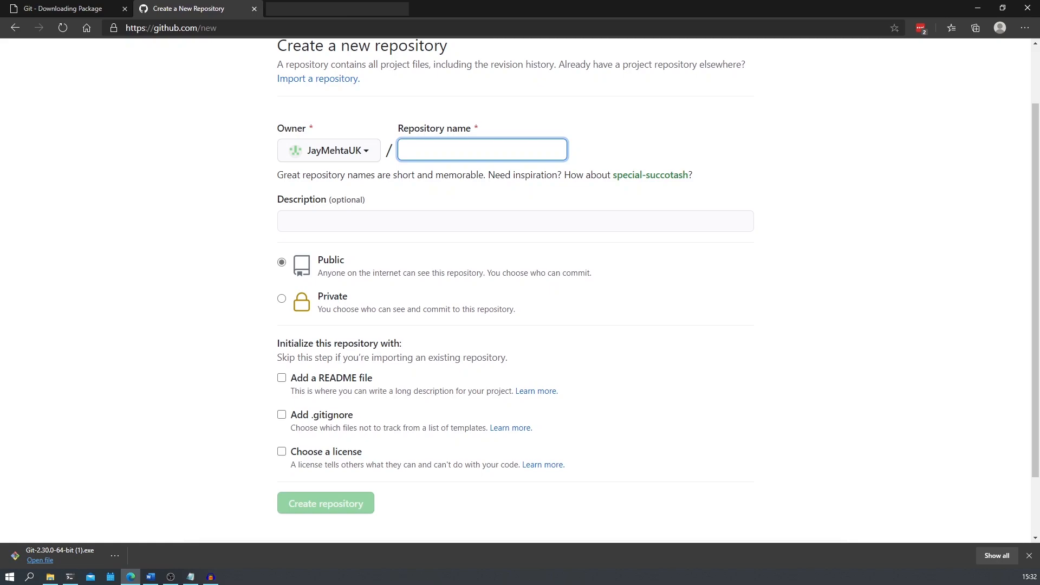
pyautogui.click(482, 150)
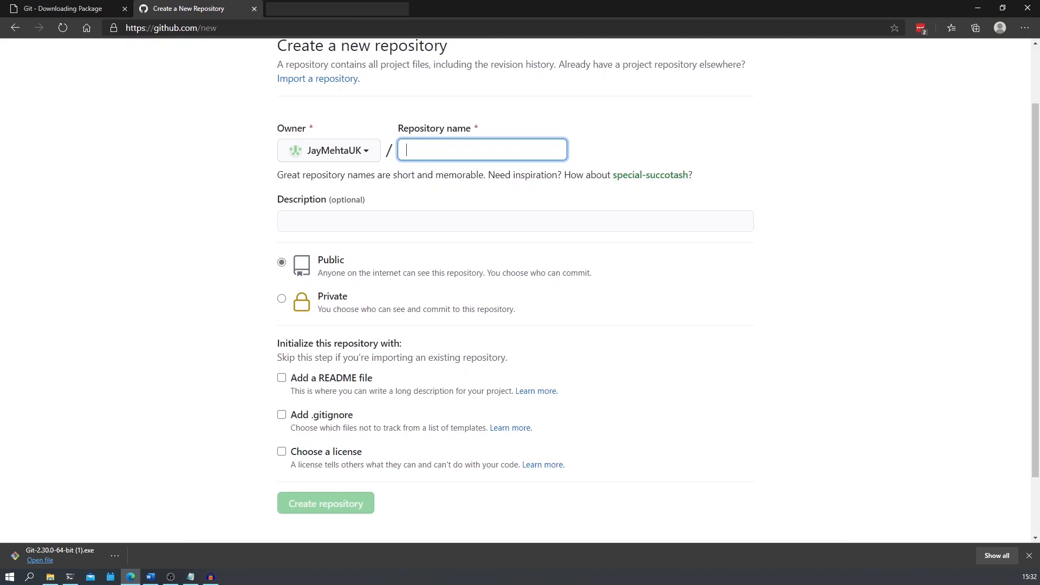
pyautogui.write('GitTutorial')
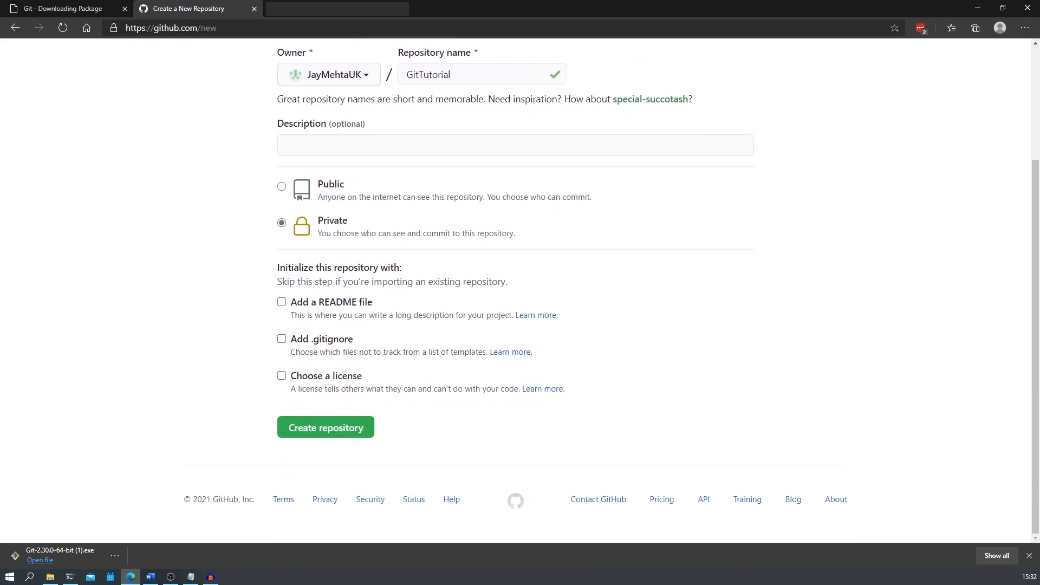
pyautogui.click(326, 427)
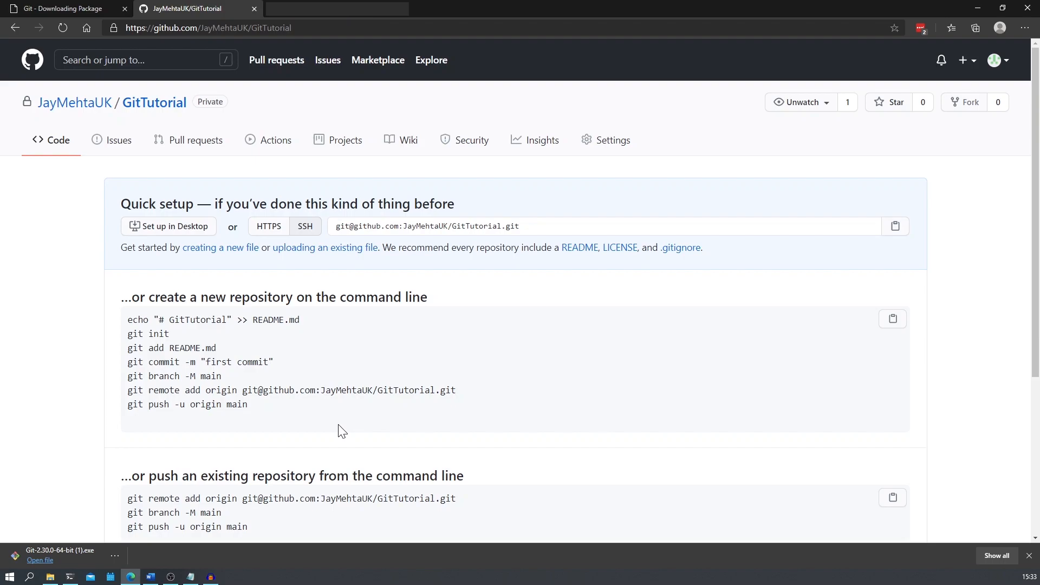
pyautogui.moveTo(281, 414)
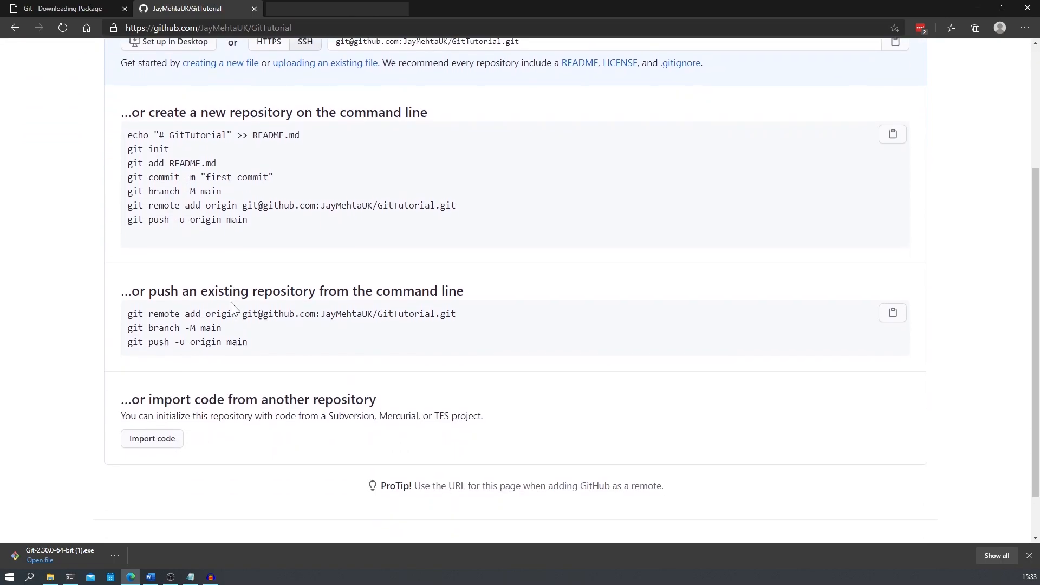
pyautogui.scroll(3)
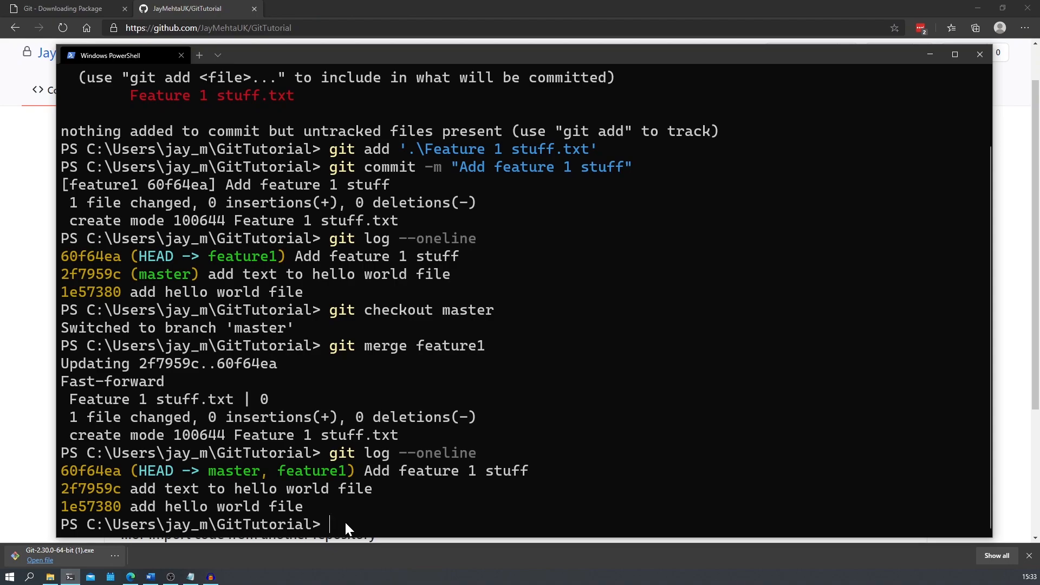
pyautogui.write('git remote')
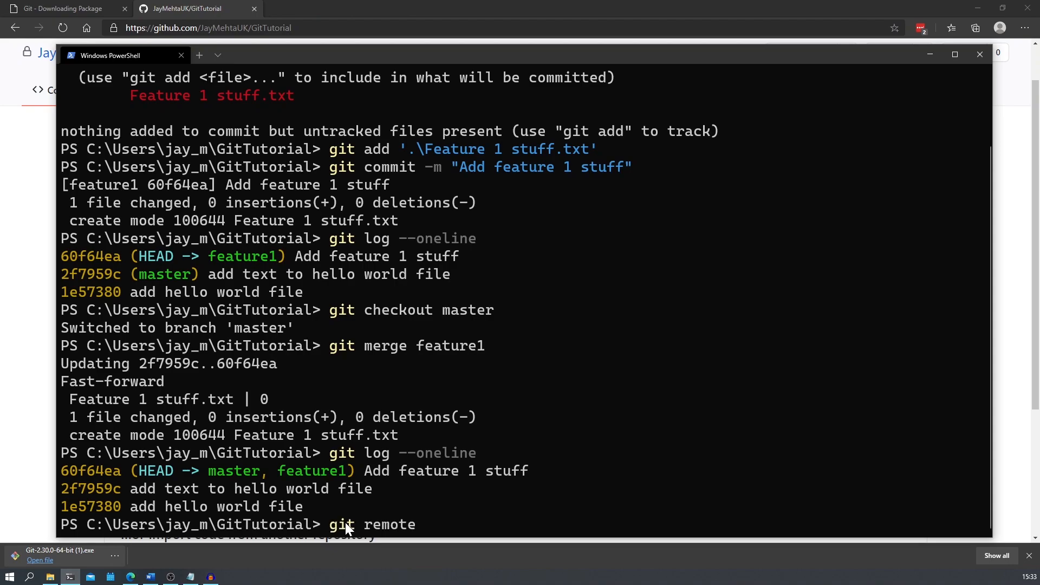
pyautogui.write('add origin https://github.com/JayMehtaUK/GitTutorial')
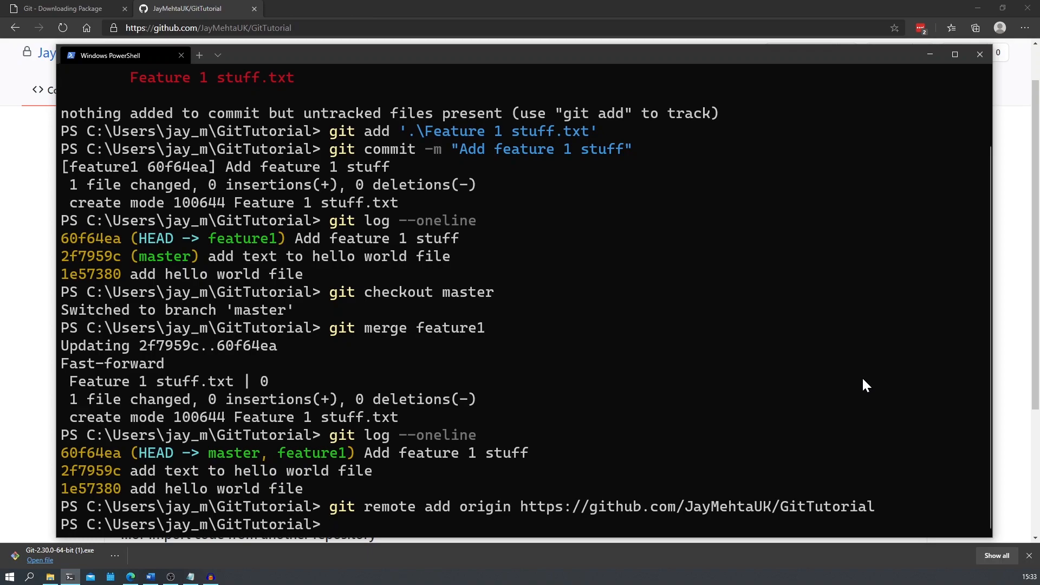
pyautogui.write('git')
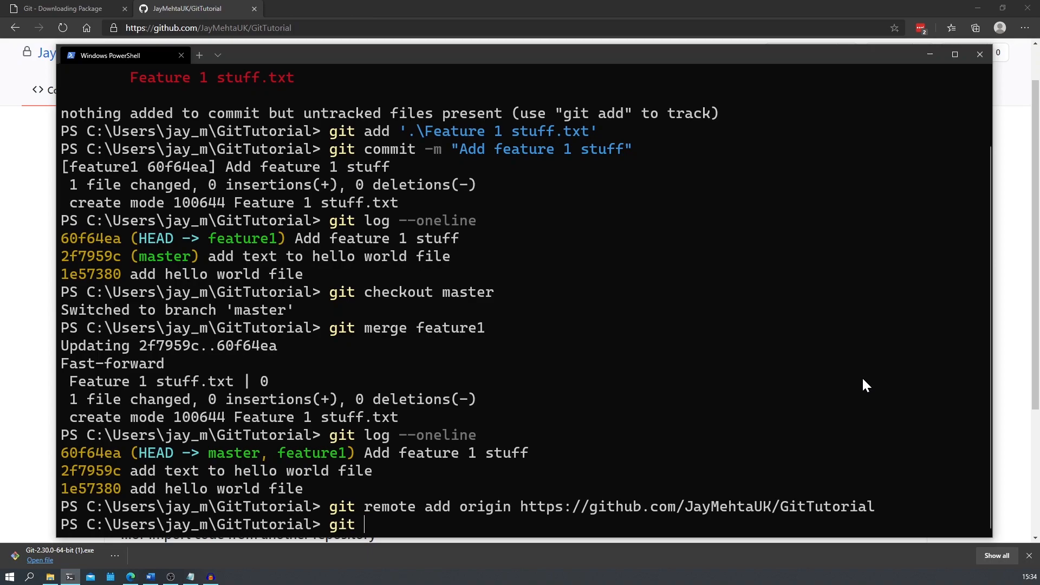
pyautogui.write('remote -v')
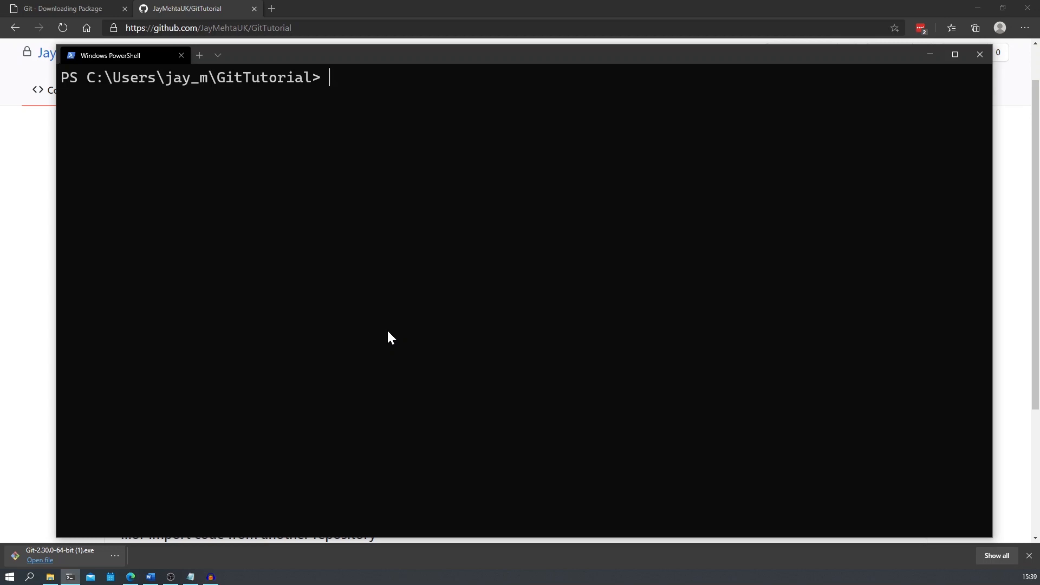
# Run git push -u origin master, bringing up the GitHub sign-in prompt
pyautogui.write('git')
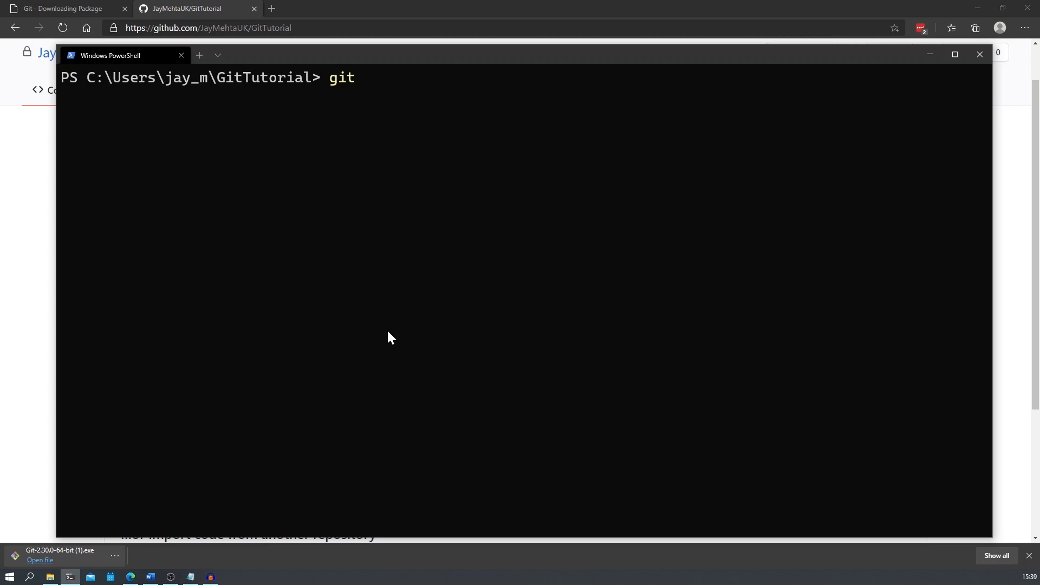
pyautogui.write('push -u')
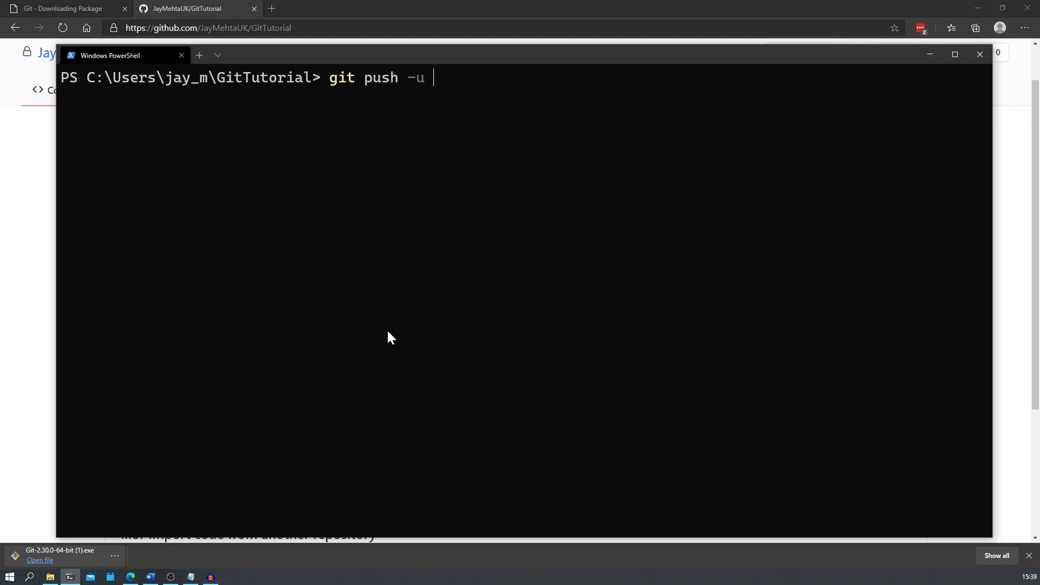
pyautogui.write('origin master')
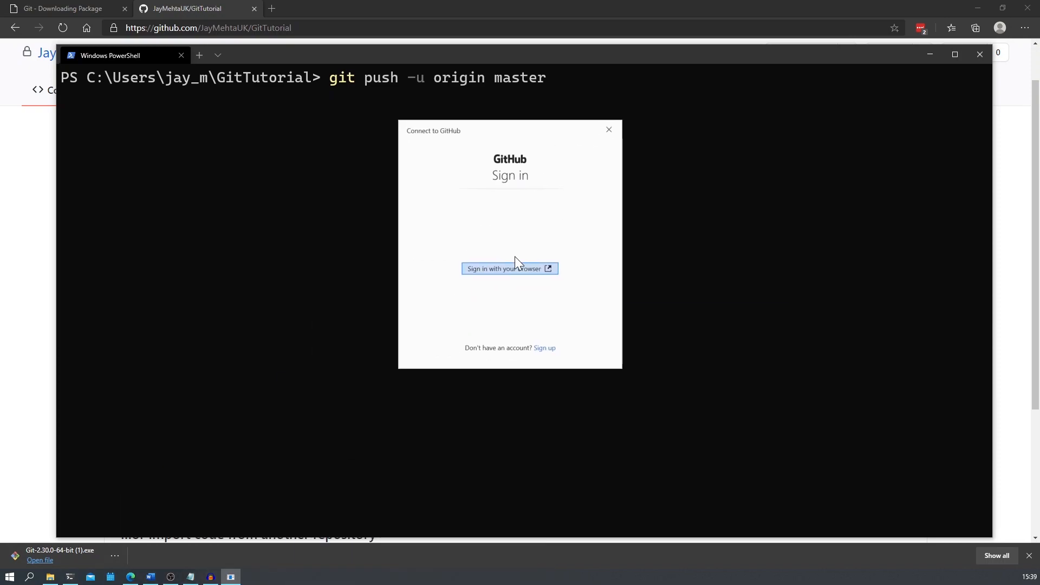
# Sign in through the browser and authorize GitCredentialManager to complete the push
pyautogui.click(508, 268)
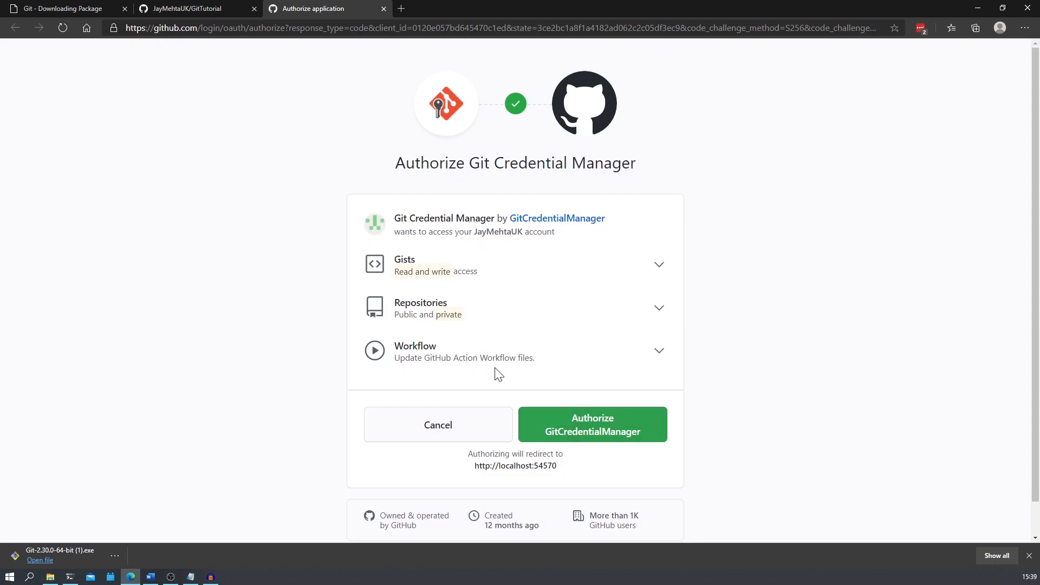
pyautogui.click(590, 424)
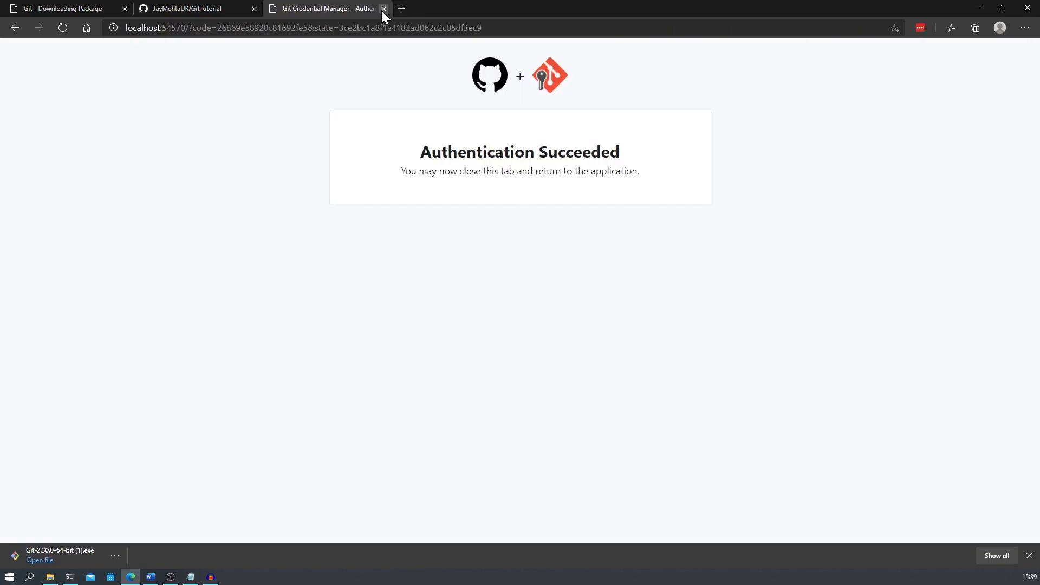
pyautogui.click(384, 9)
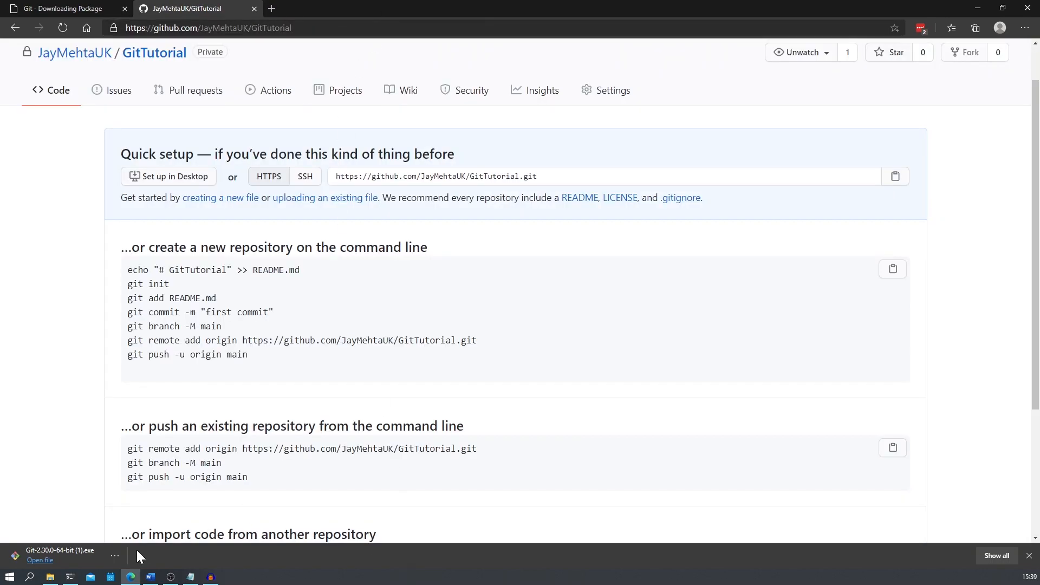
pyautogui.click(70, 576)
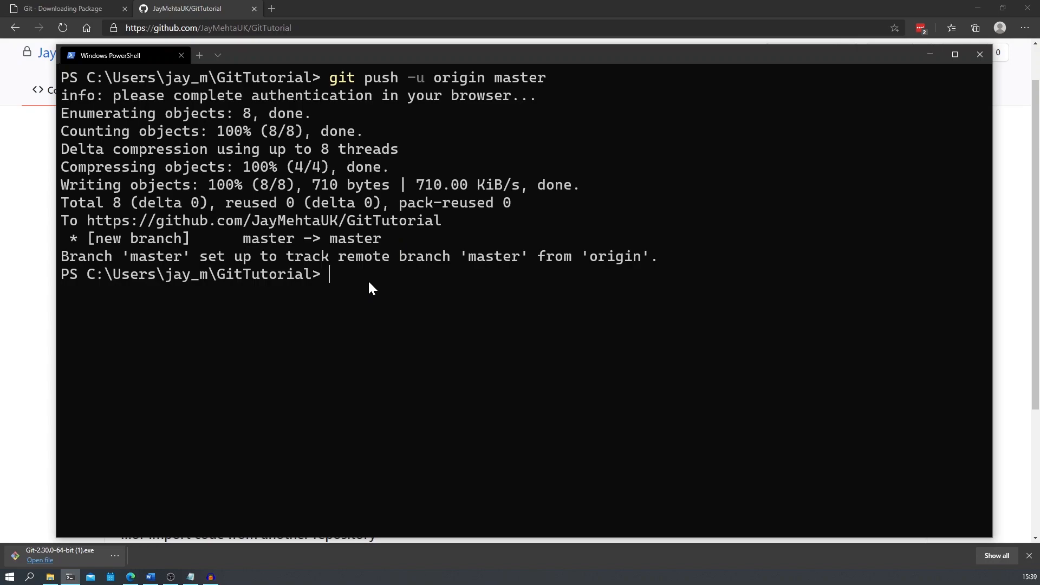
pyautogui.moveTo(209, 269)
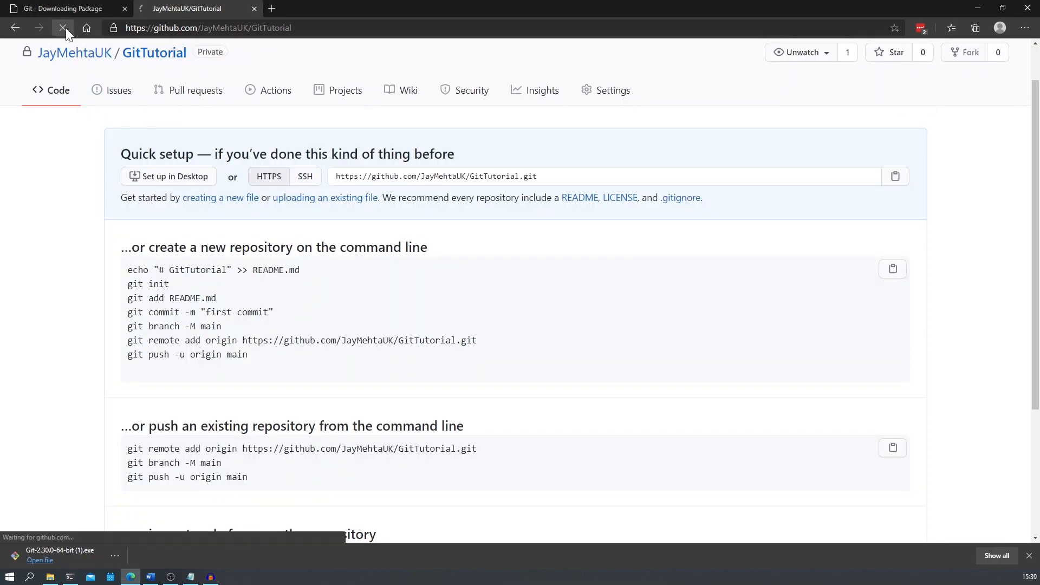
# Reload the GitTutorial page to show HelloWorld.txt, Feature 1 stuff.txt and 3 commits
pyautogui.click(63, 28)
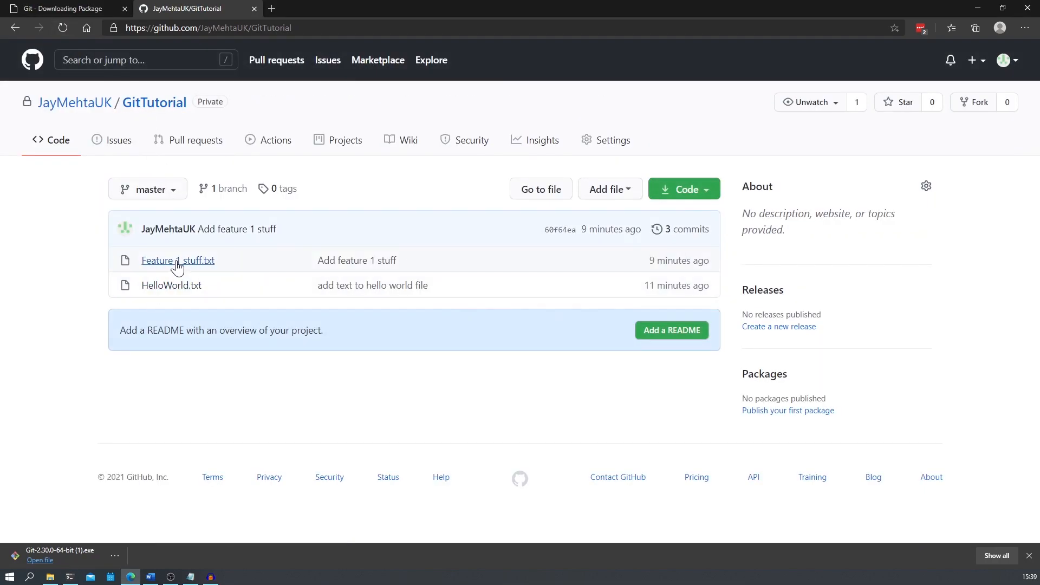